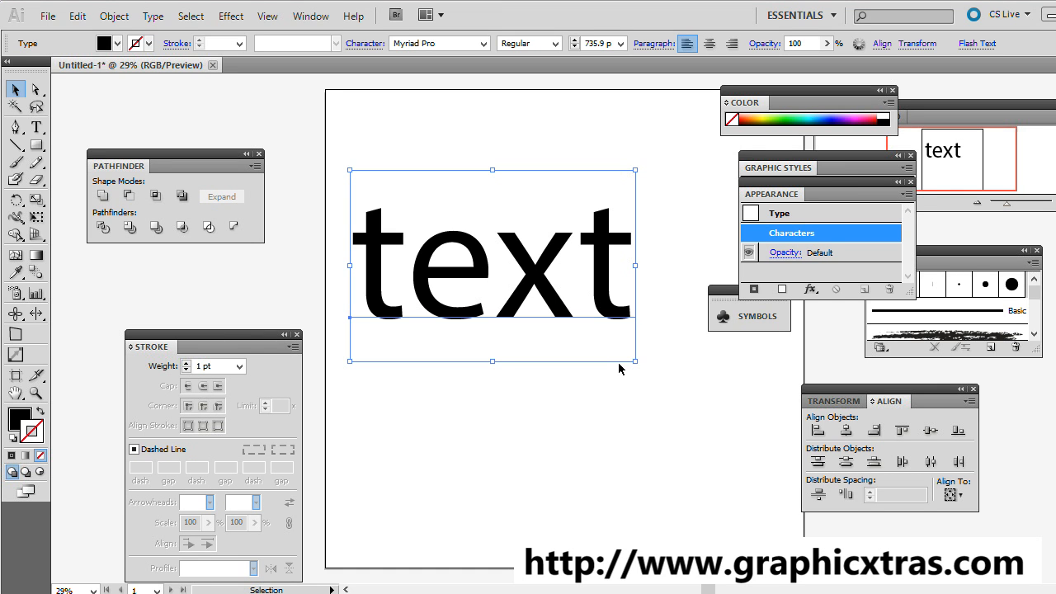
mouse_move(617, 365)
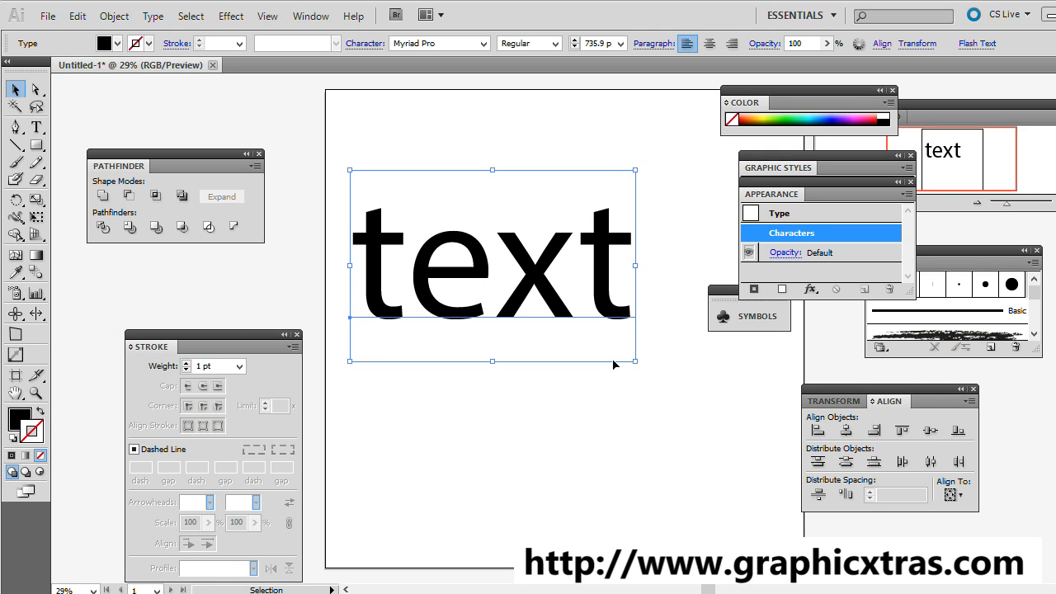
mouse_move(241, 299)
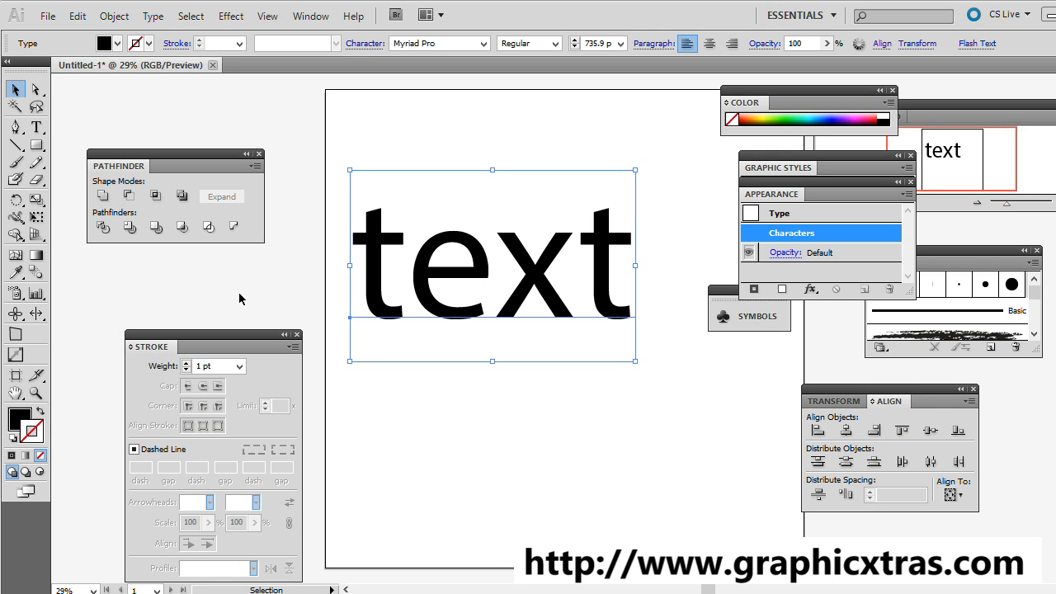
mouse_move(440, 248)
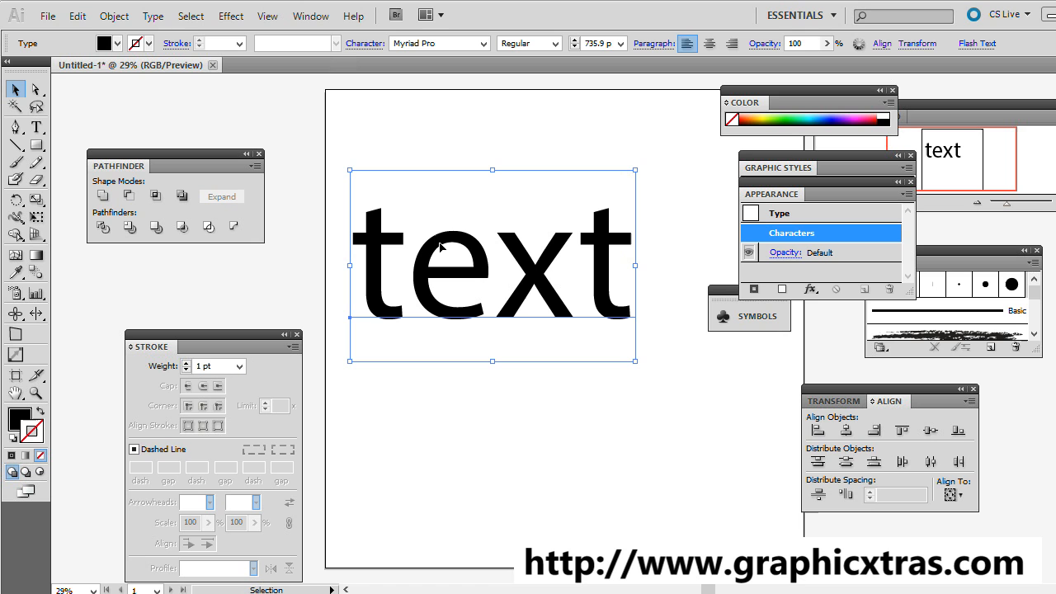
mouse_move(437, 241)
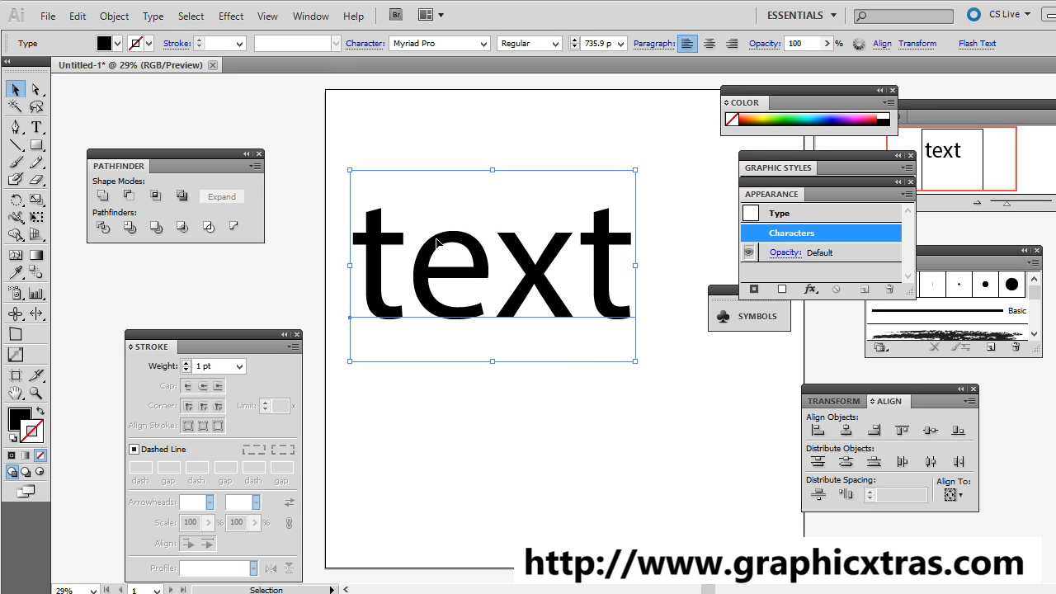
mouse_move(350, 256)
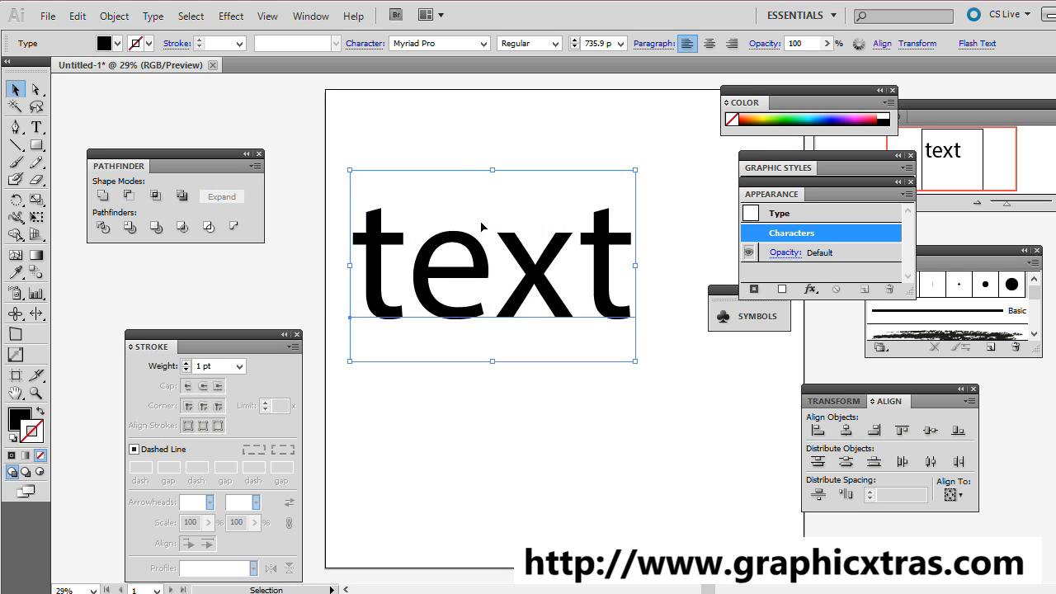
mouse_move(198, 85)
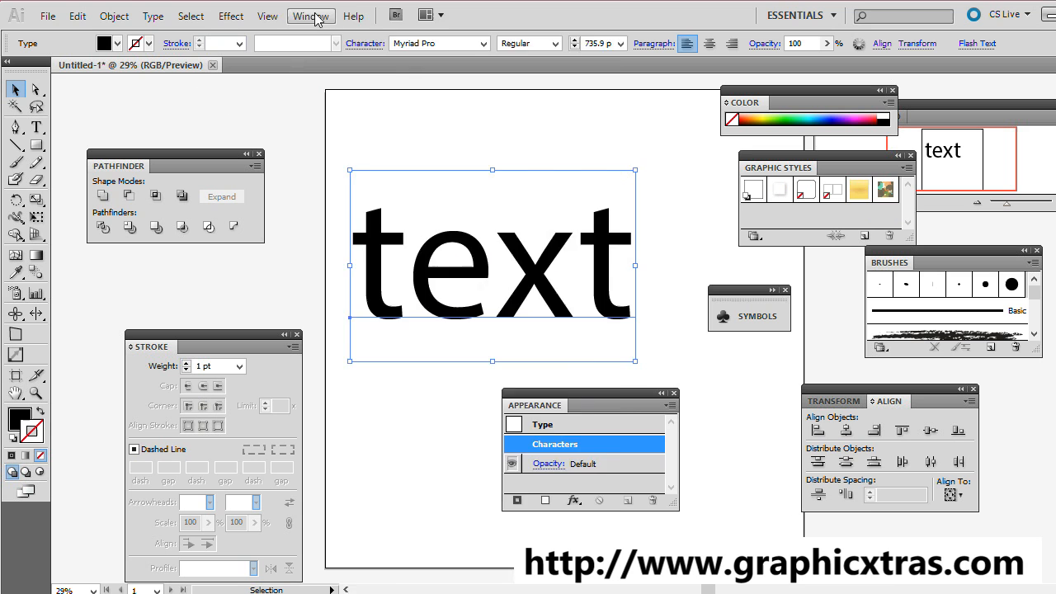
Step: Show the Appearance panel and start Envelope Distort > Make with Mesh at 12 rows by 12 columns
click(311, 16)
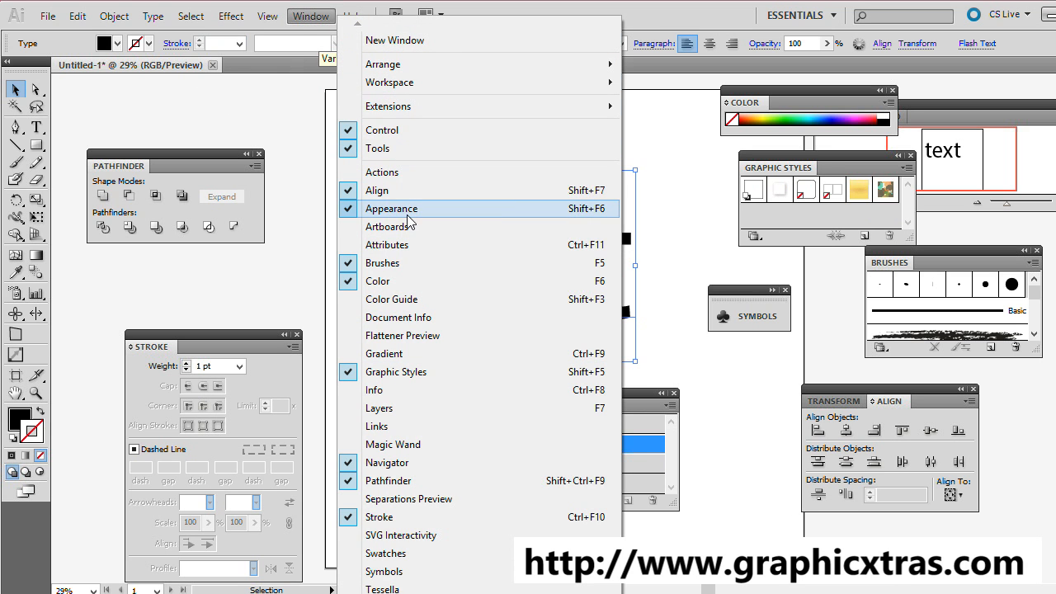
click(391, 208)
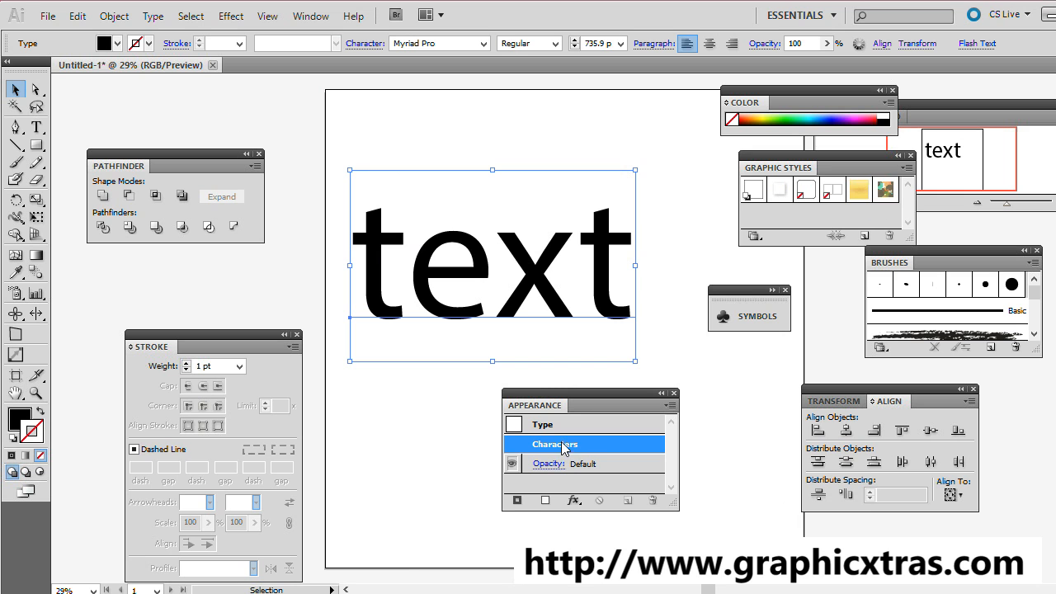
mouse_move(581, 452)
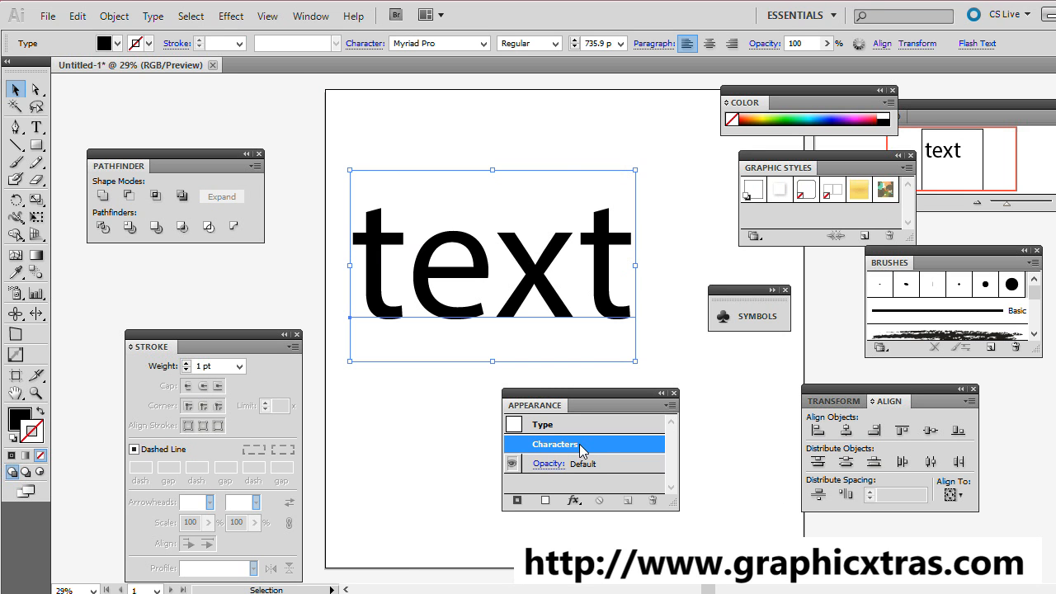
mouse_move(114, 16)
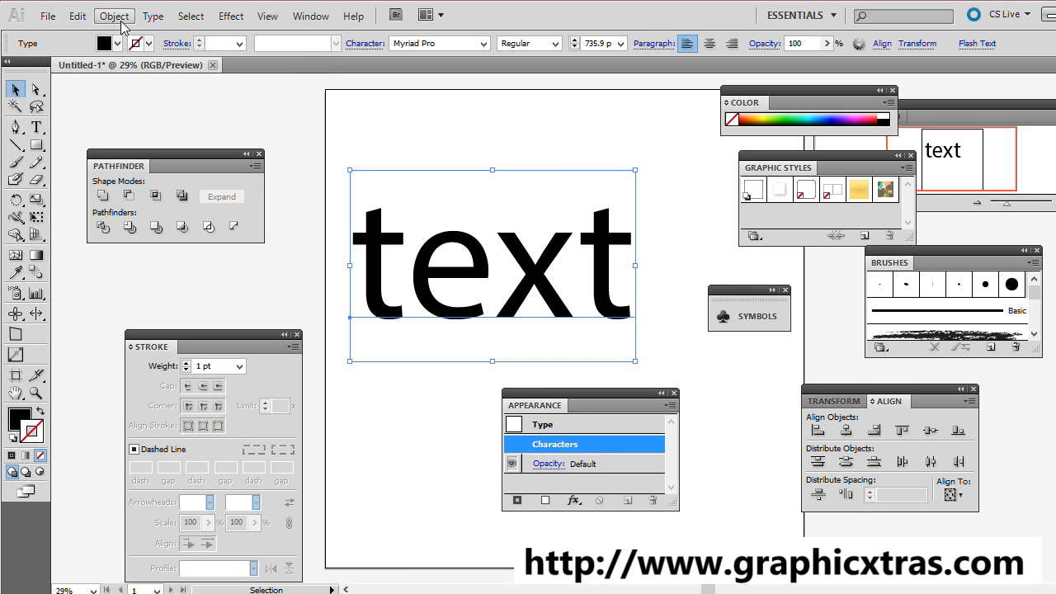
click(114, 14)
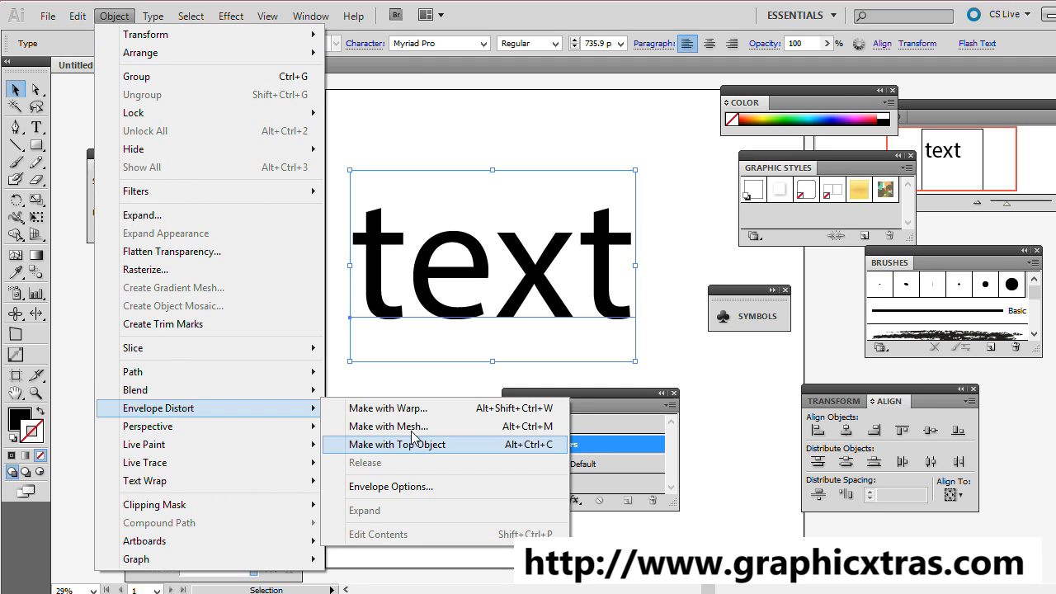
mouse_move(413, 425)
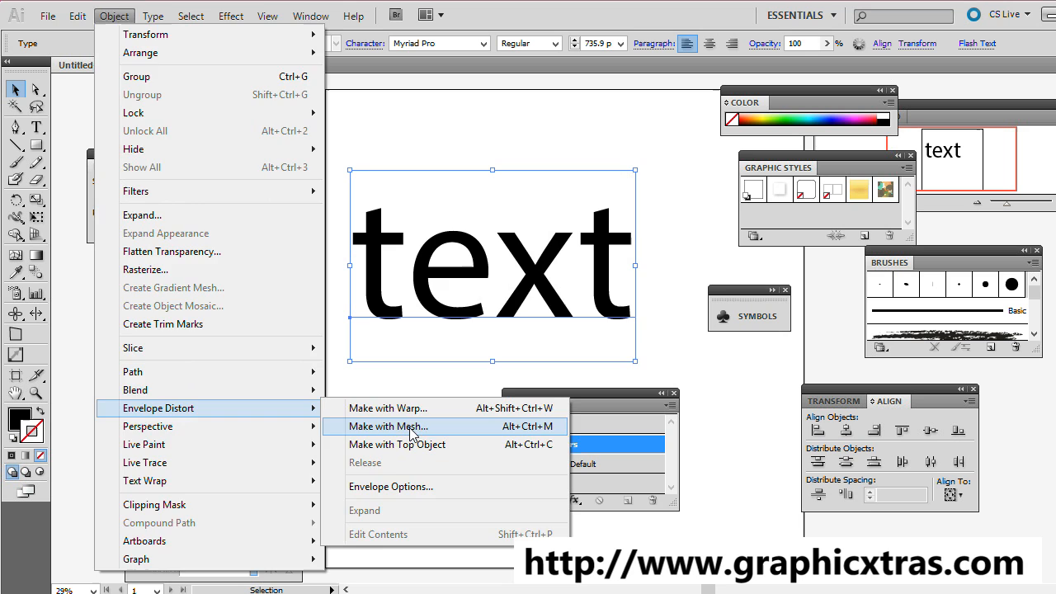
click(389, 426)
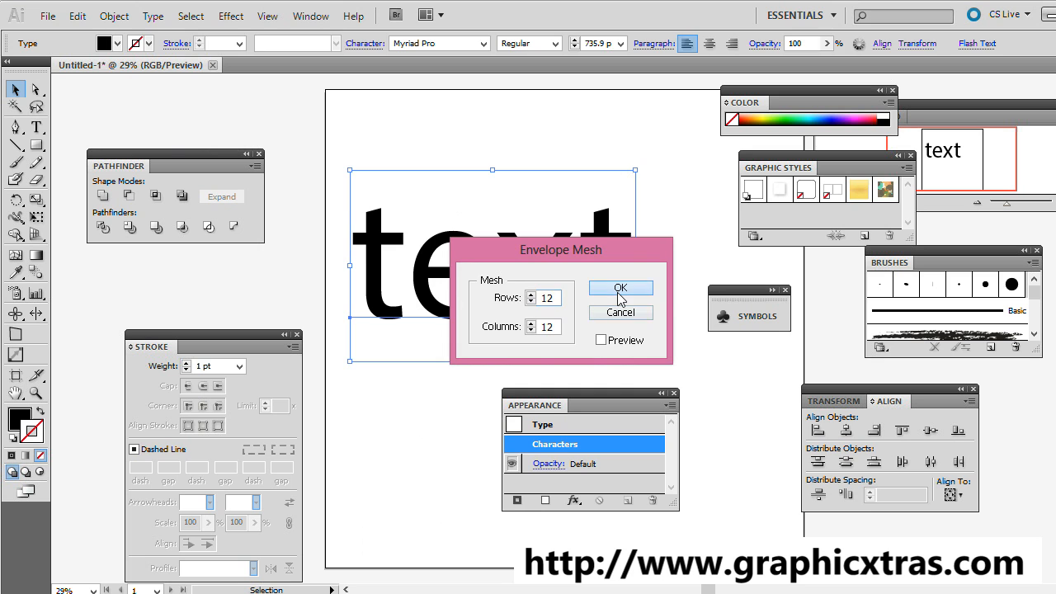
Step: Apply the 12 by 12 envelope mesh and bring up the Mesh plug-in dialog via Object > Filters
click(620, 287)
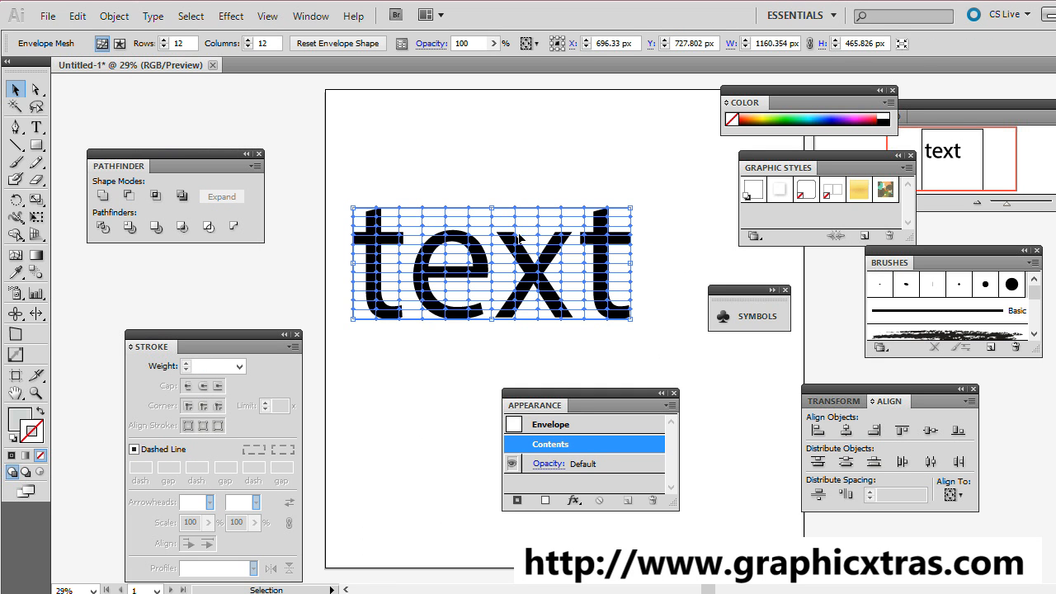
mouse_move(697, 466)
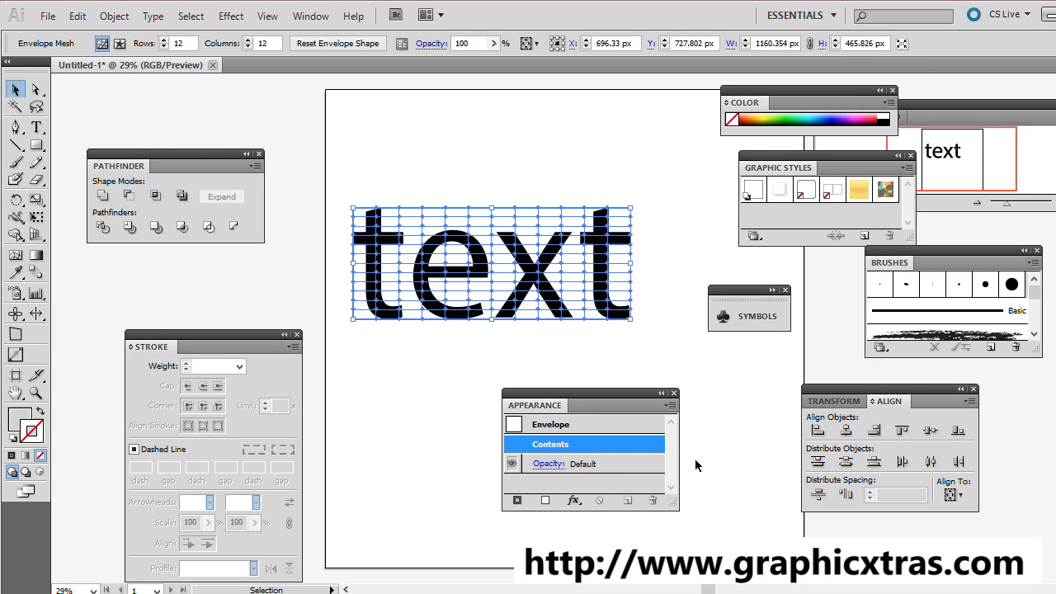
mouse_move(221, 178)
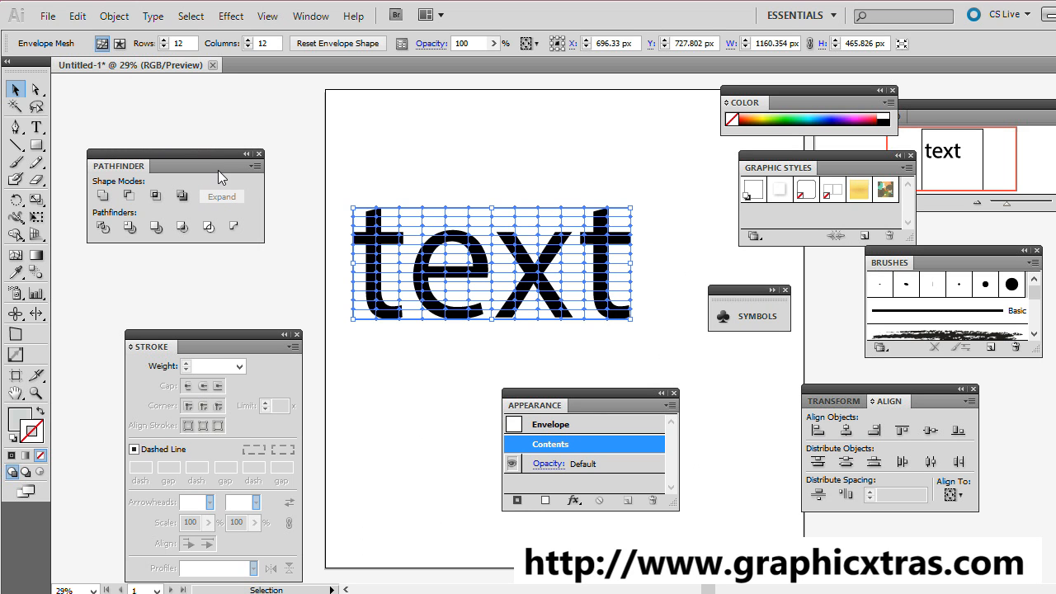
click(114, 17)
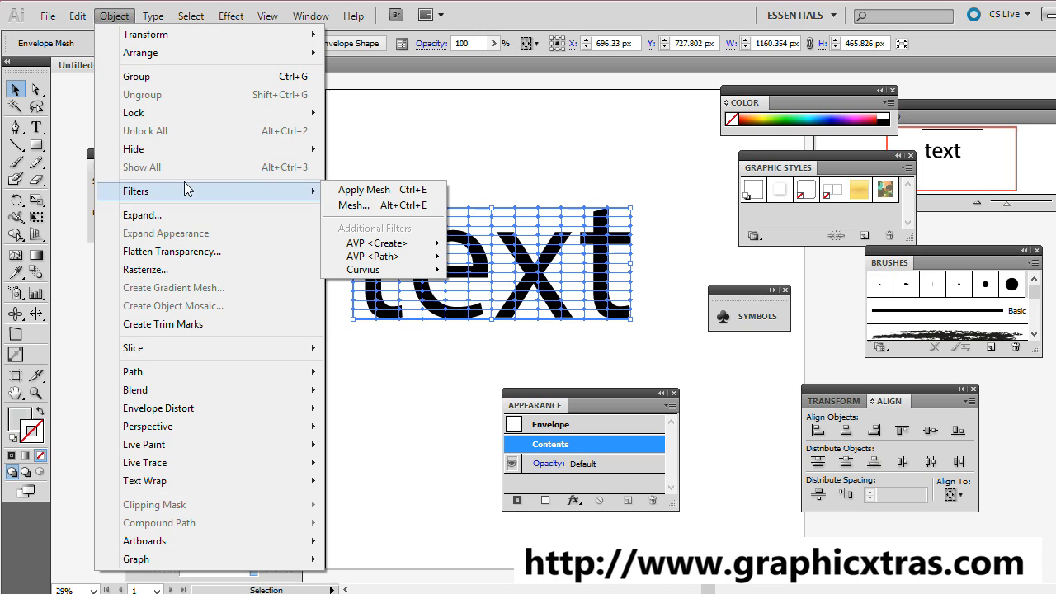
mouse_move(353, 205)
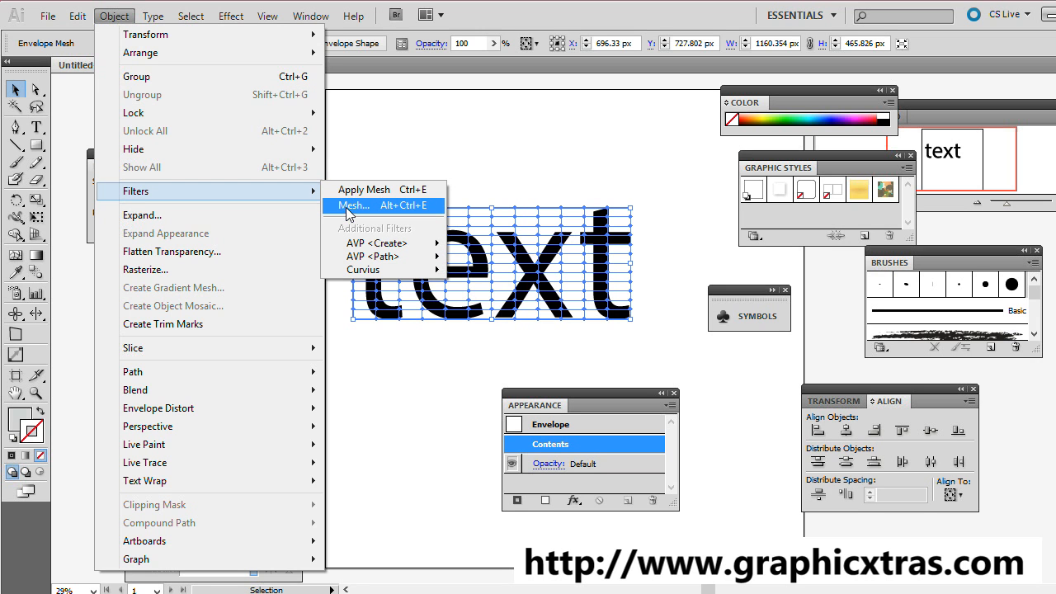
click(353, 204)
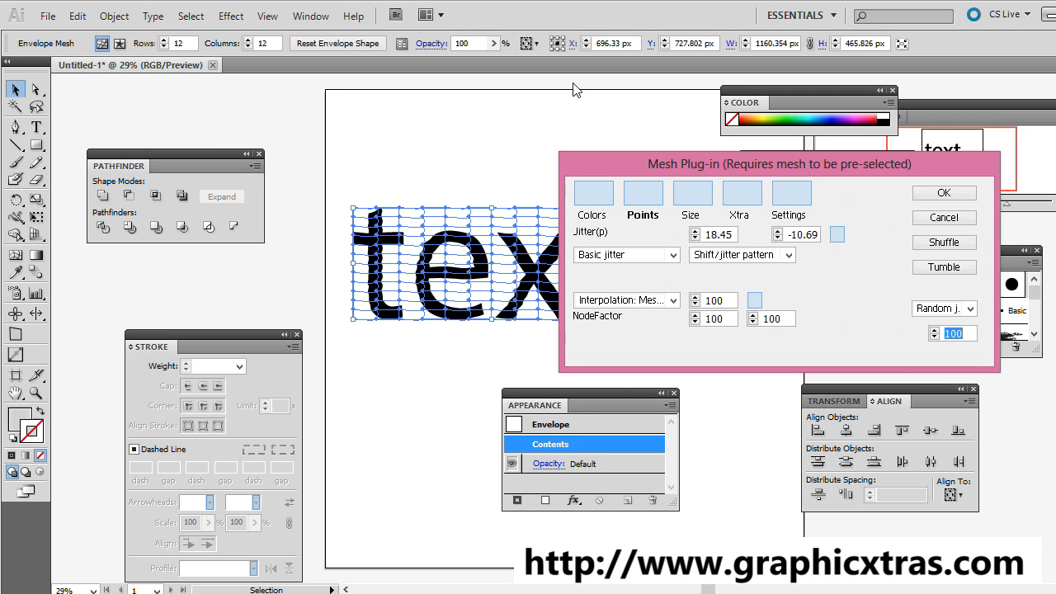
mouse_move(674, 169)
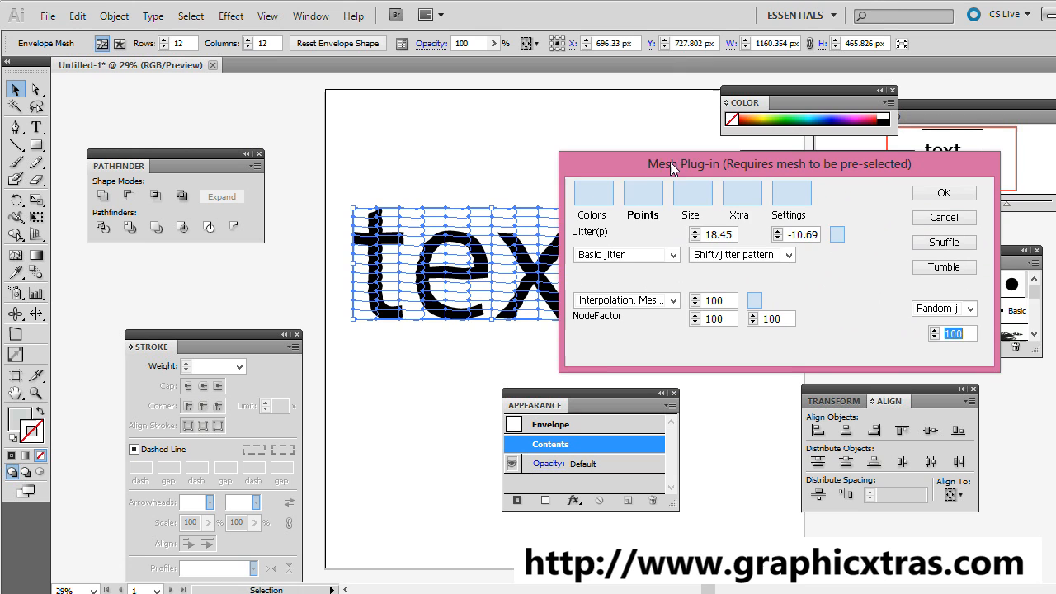
Step: Move the dialog off the word and tick the jitter-combination option on the Settings tab
drag(779, 163, 818, 173)
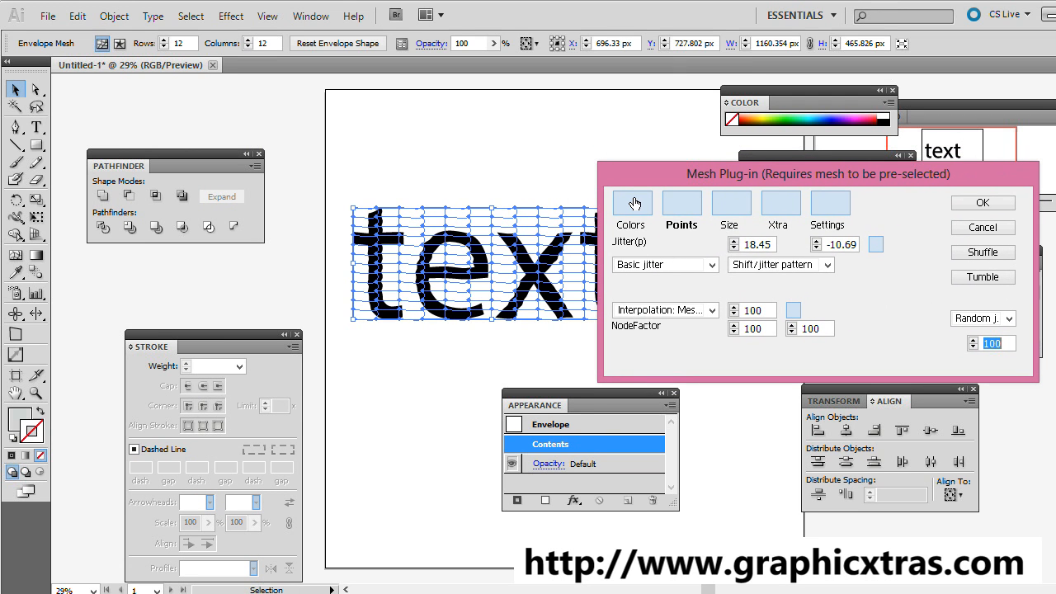
mouse_move(634, 205)
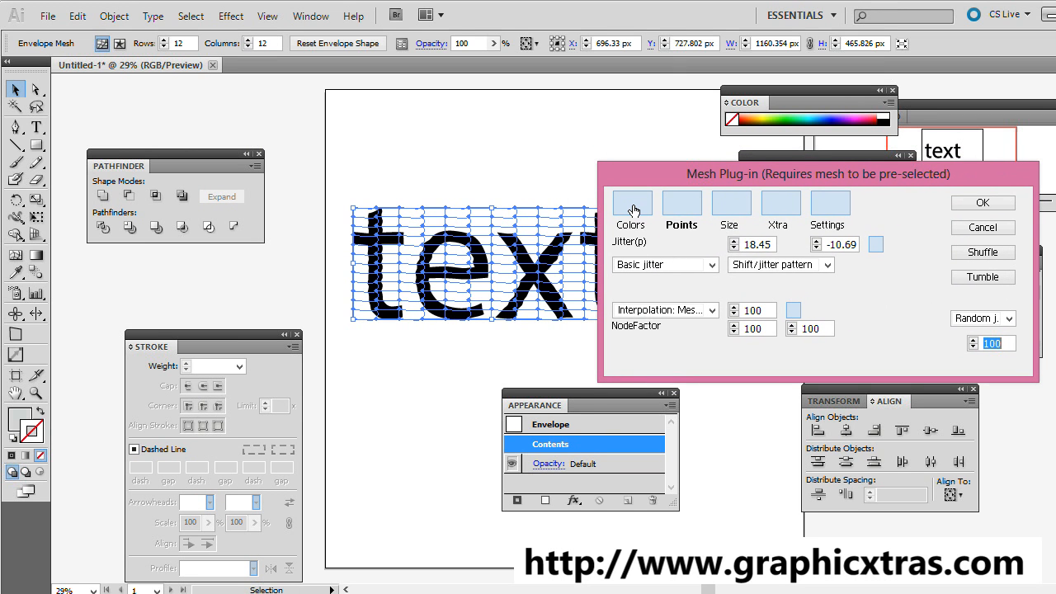
mouse_move(634, 184)
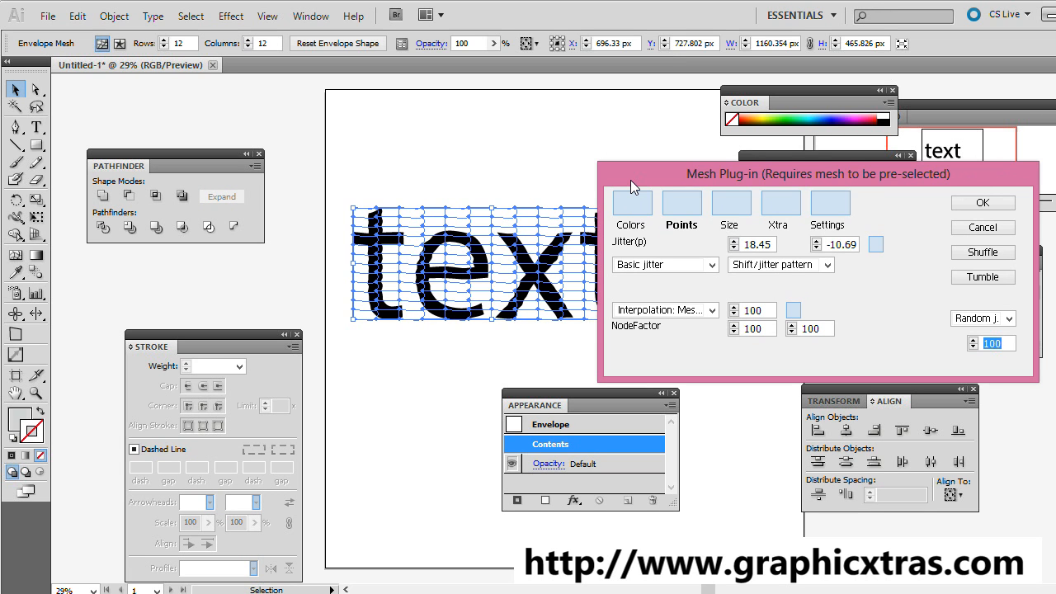
mouse_move(624, 211)
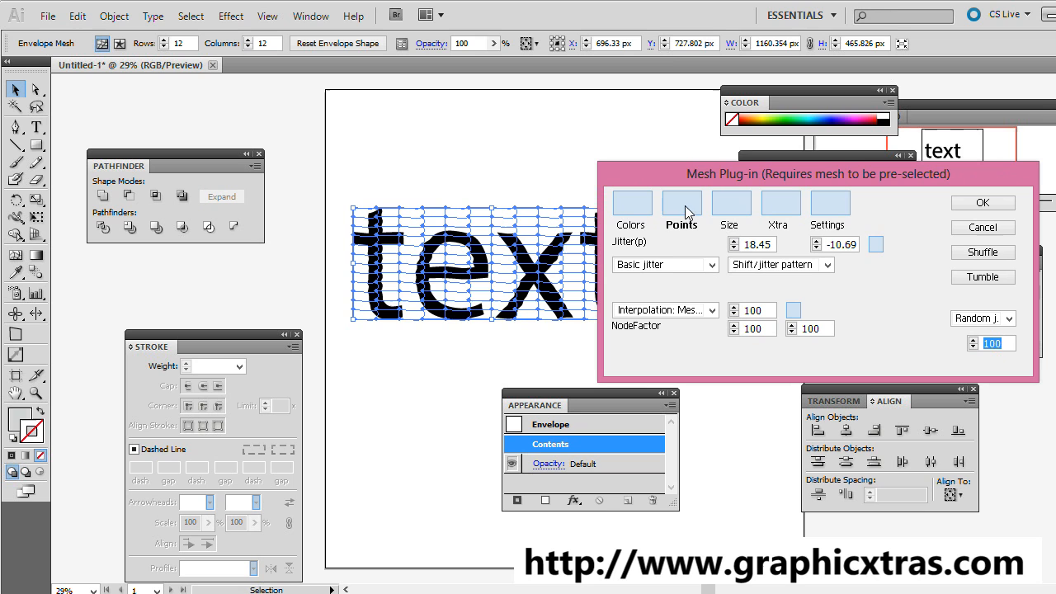
mouse_move(677, 270)
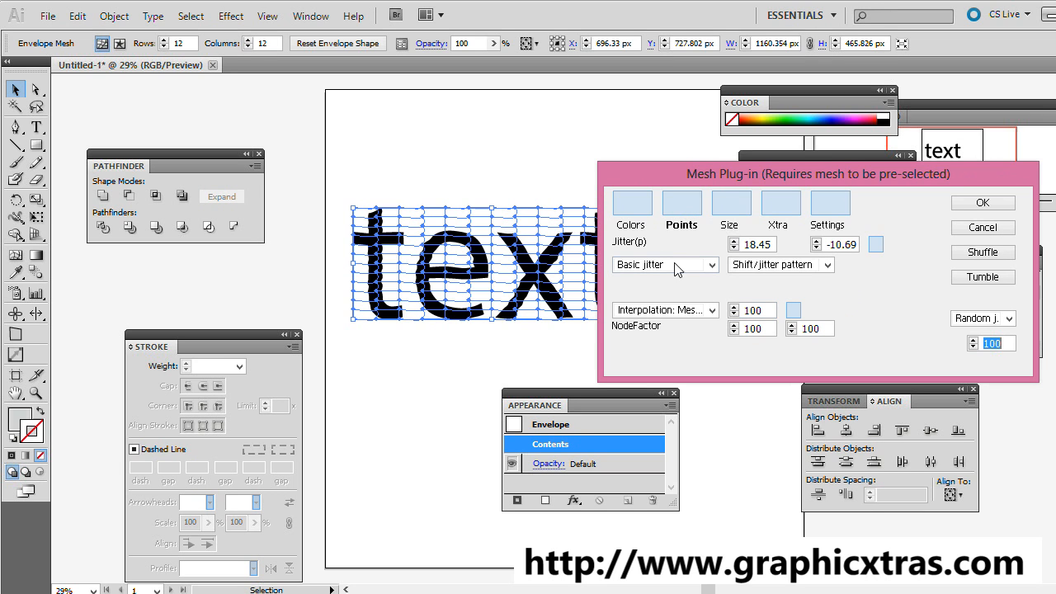
mouse_move(690, 296)
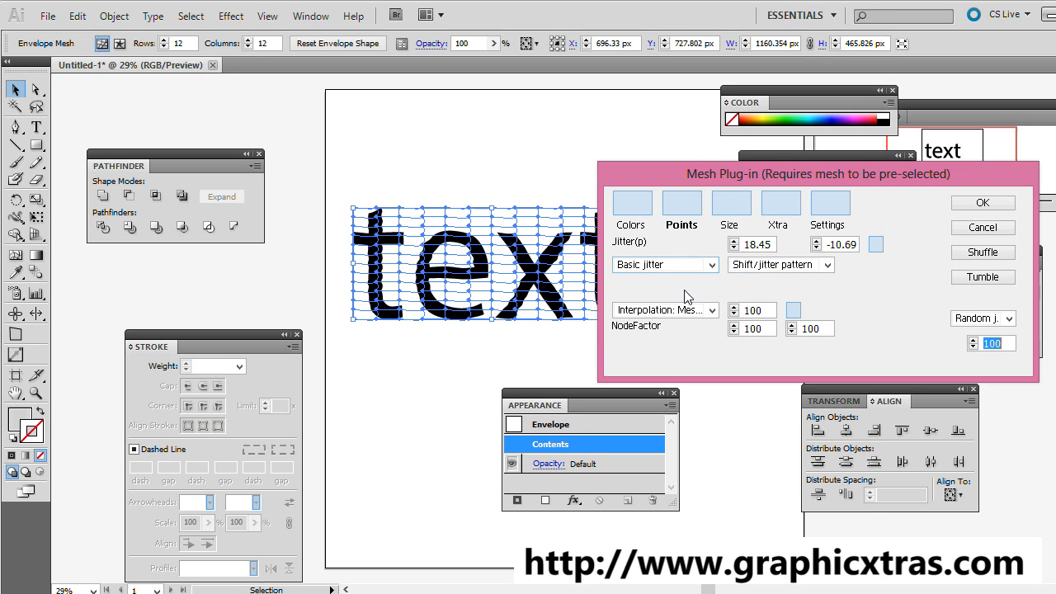
click(746, 245)
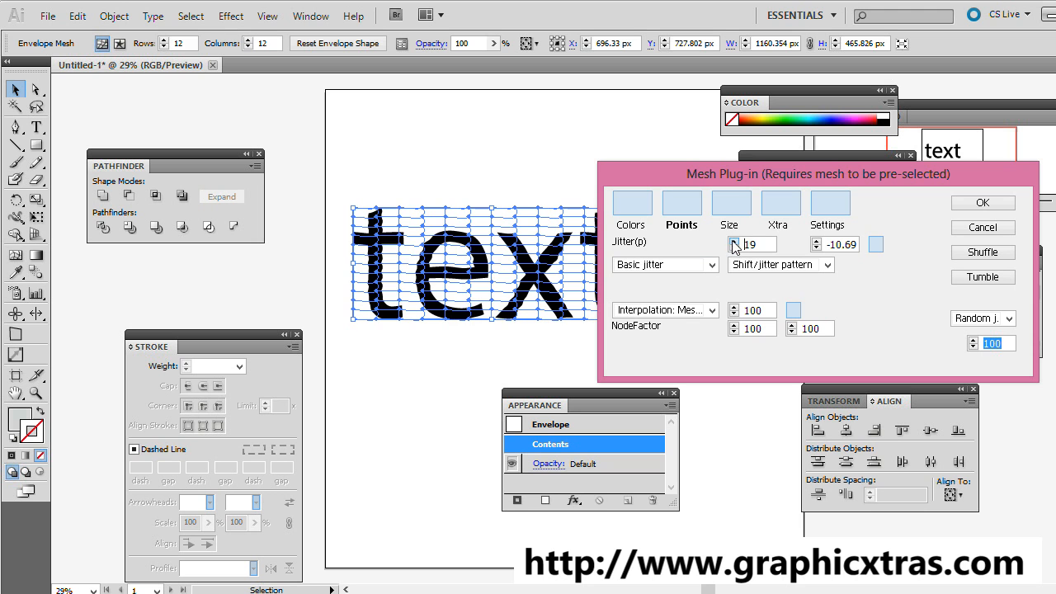
click(732, 241)
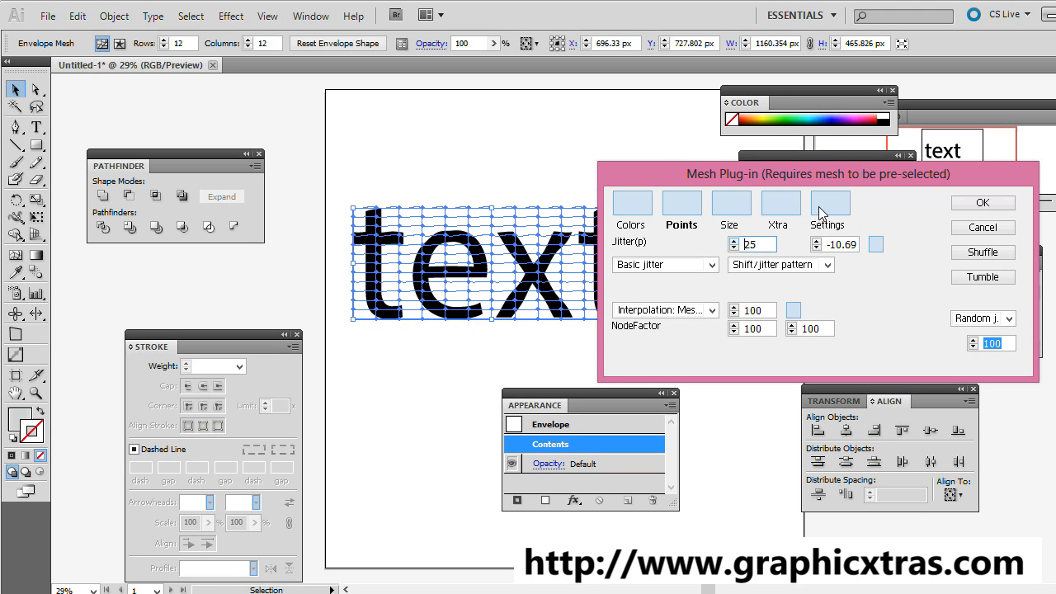
click(829, 206)
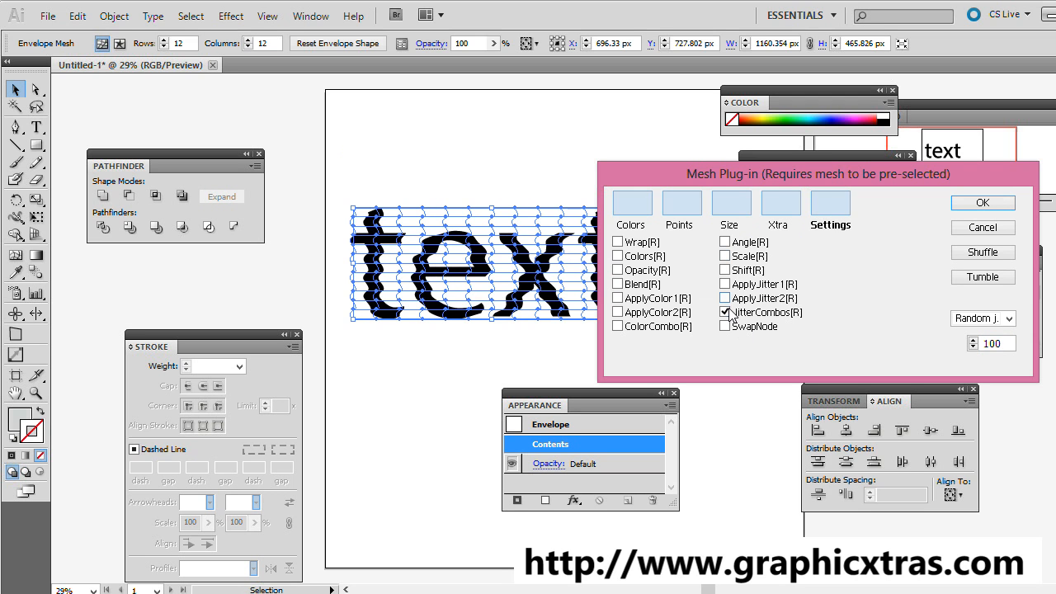
click(726, 312)
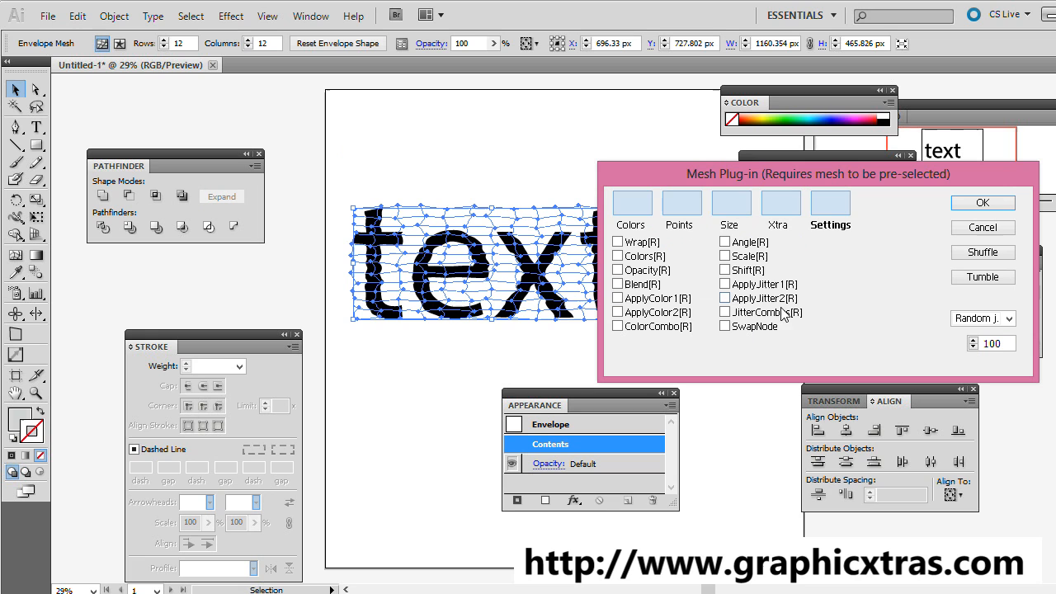
mouse_move(811, 310)
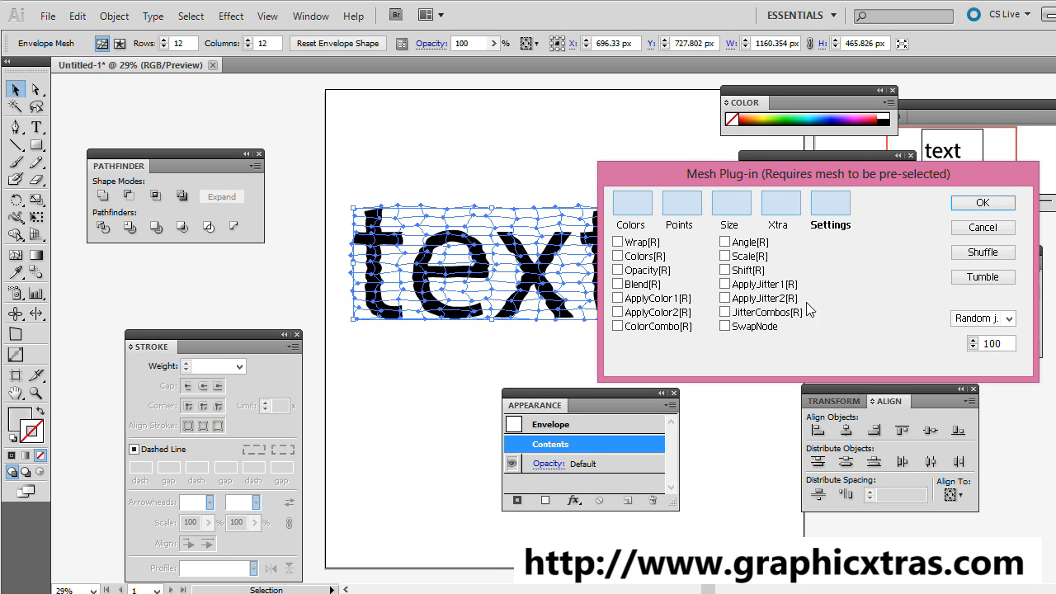
mouse_move(759, 304)
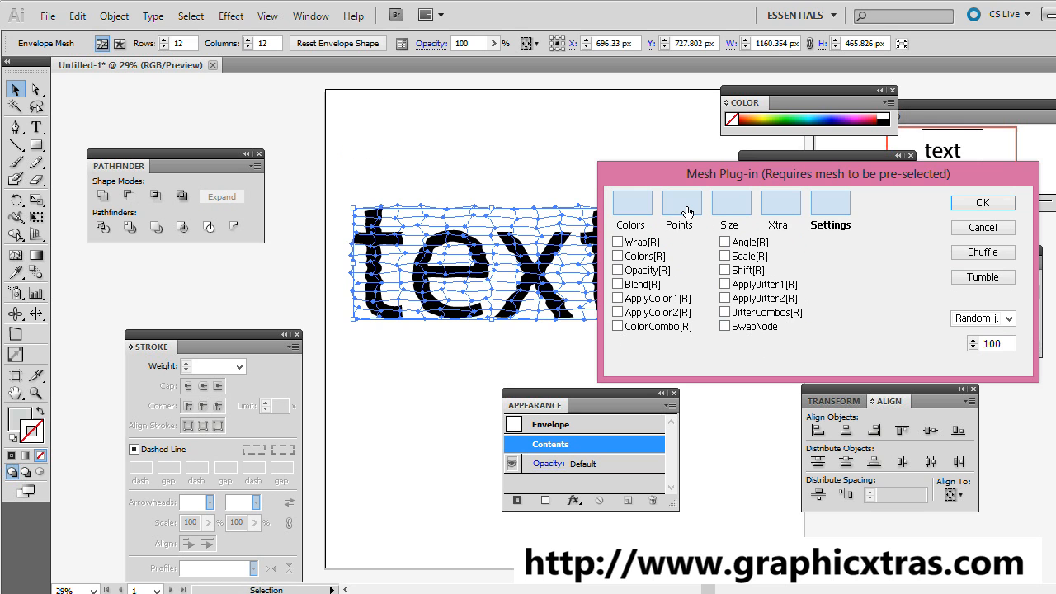
Step: Raise the point jitter amount to 46 on the Points tab
click(680, 203)
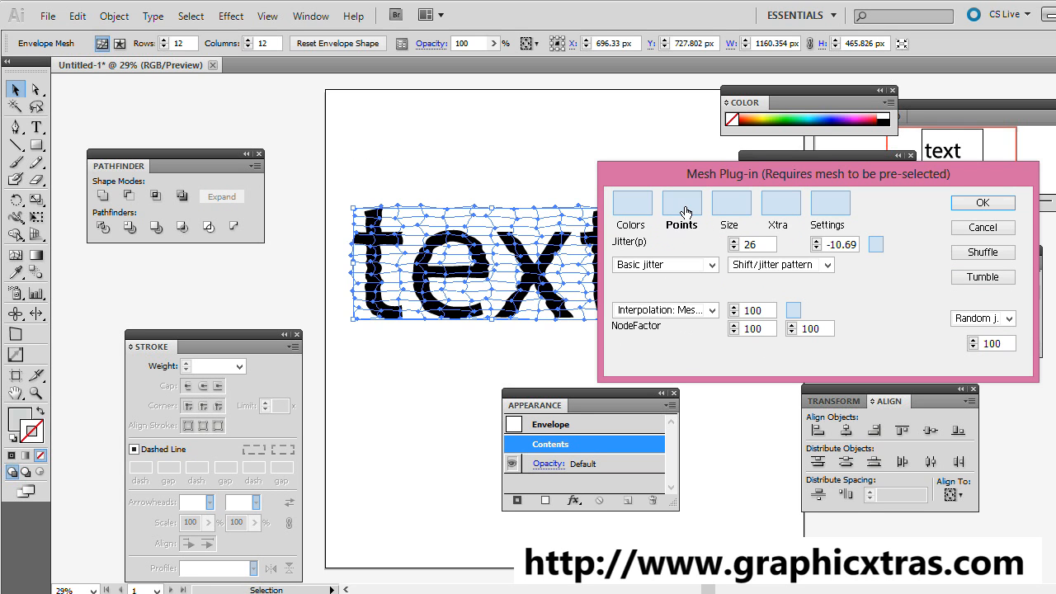
click(733, 241)
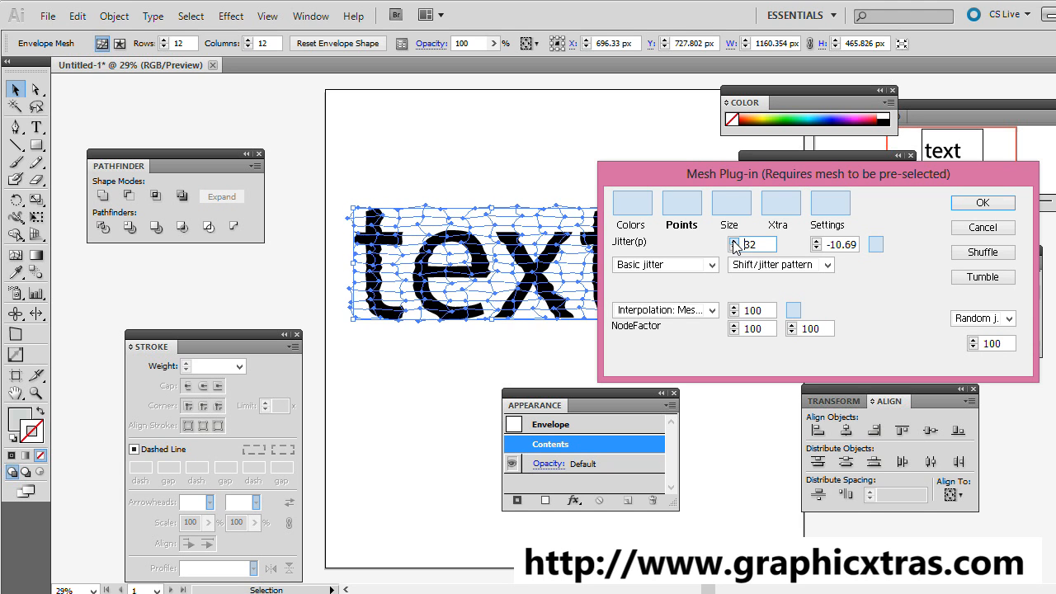
click(732, 241)
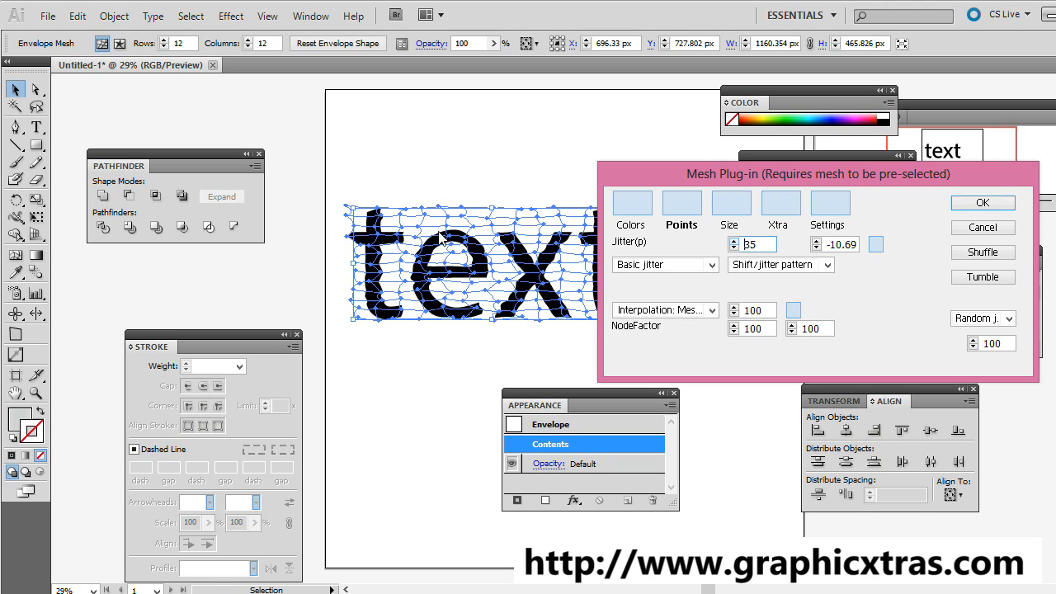
click(733, 241)
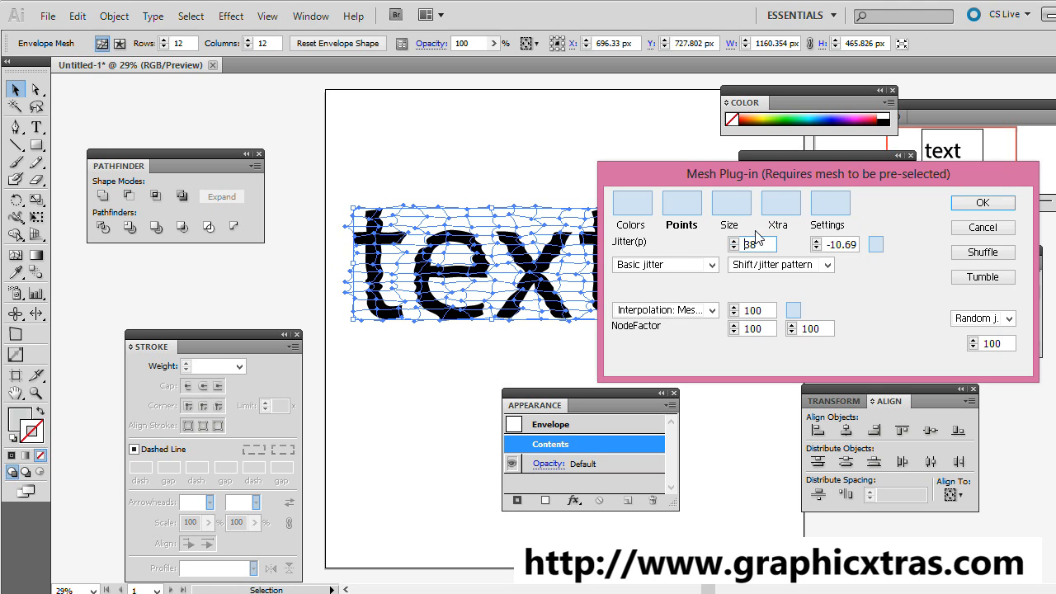
click(733, 241)
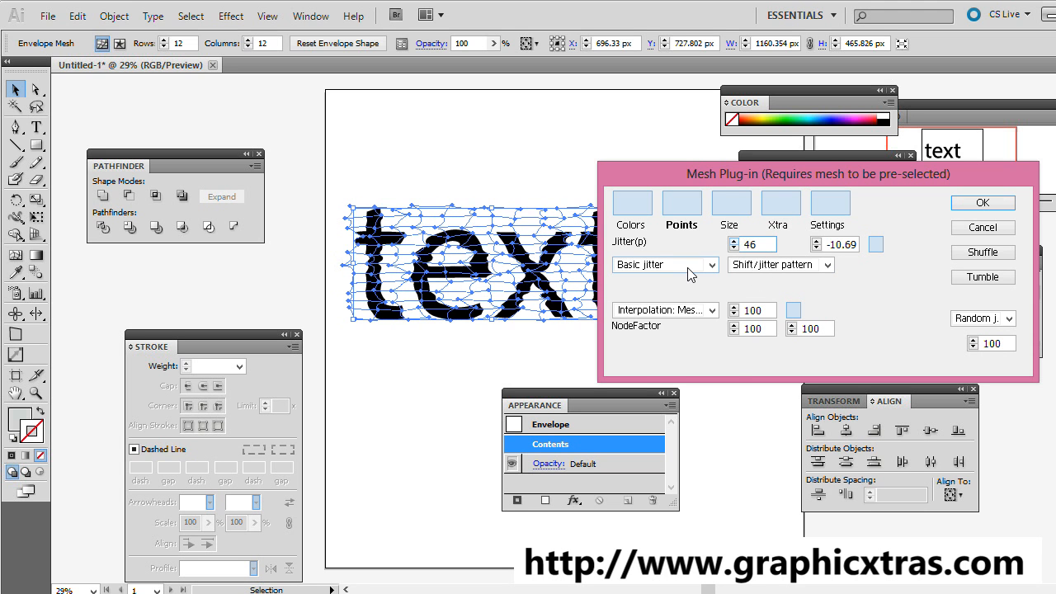
Step: Choose Zoom shift mode with Pattern 1 and lower the node factor to 97
click(712, 264)
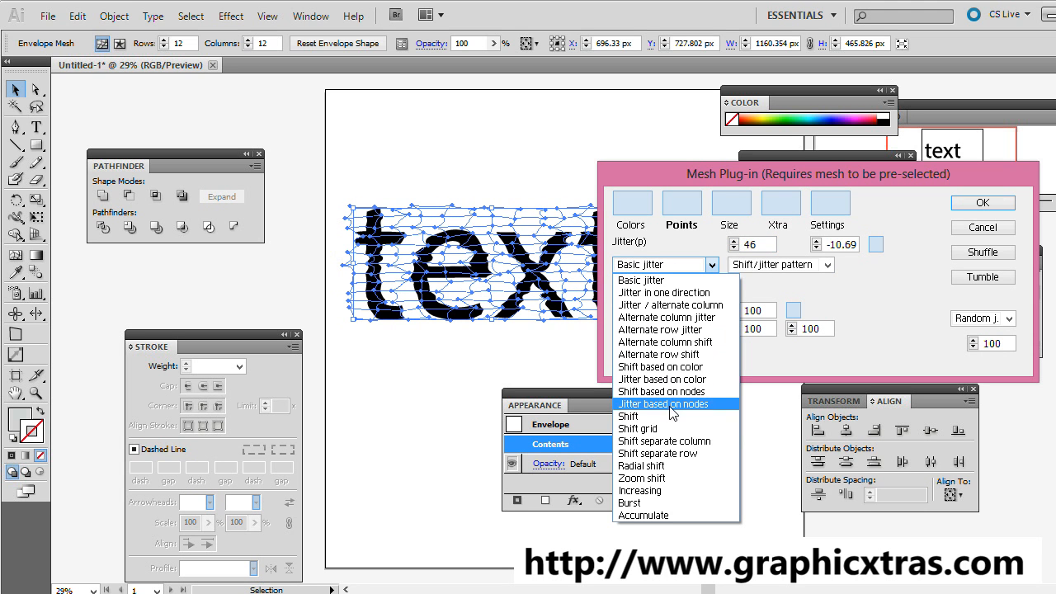
mouse_move(667, 316)
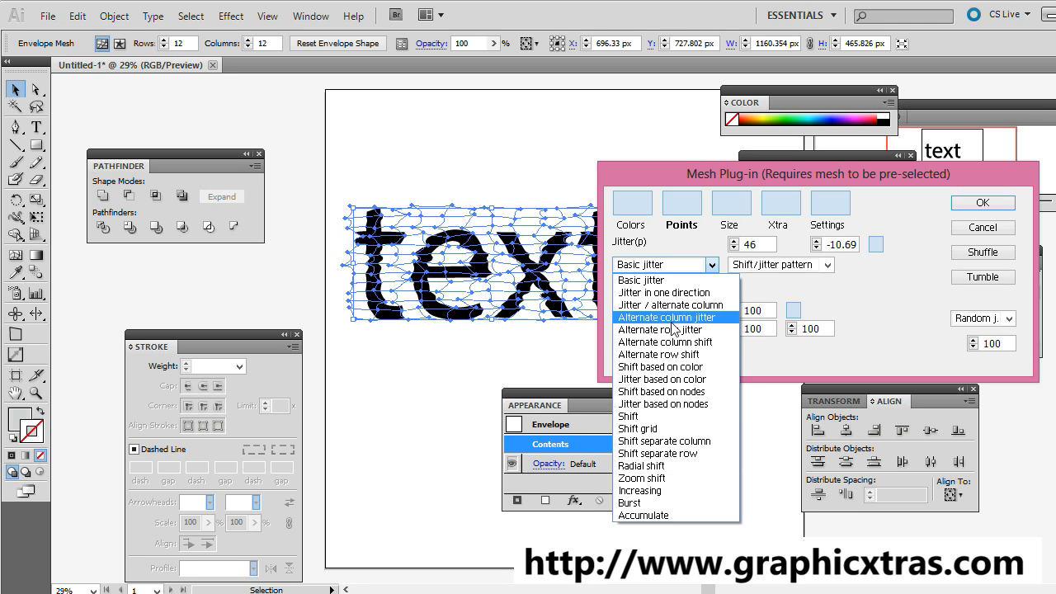
mouse_move(675, 429)
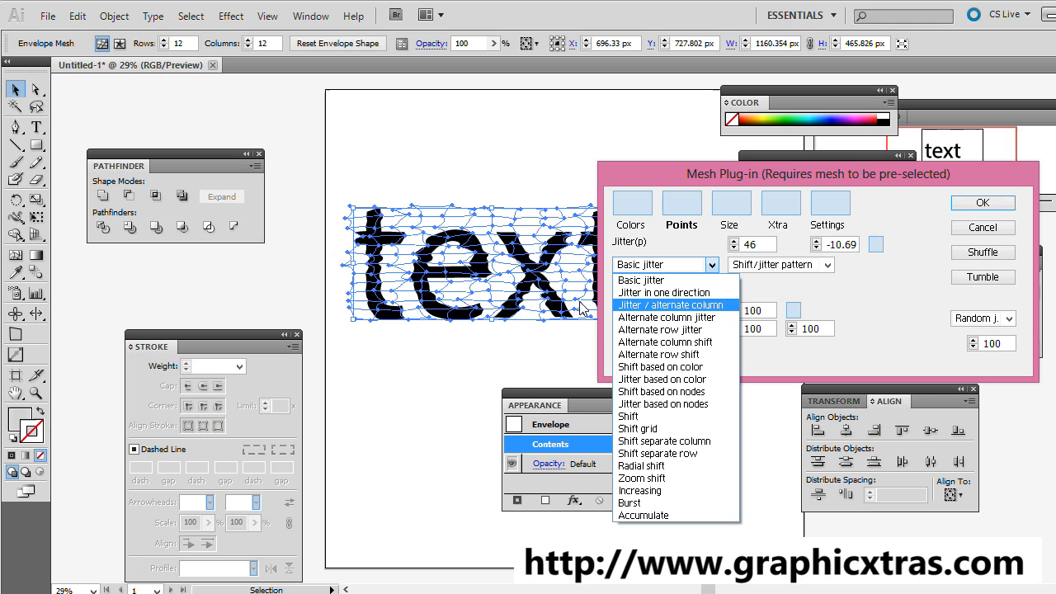
mouse_move(79, 51)
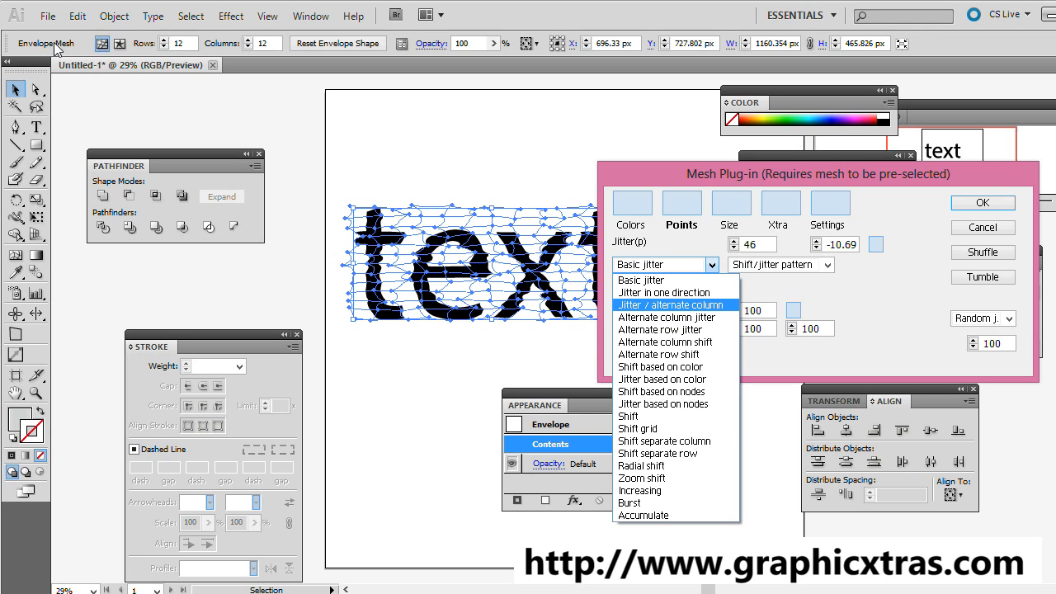
mouse_move(661, 366)
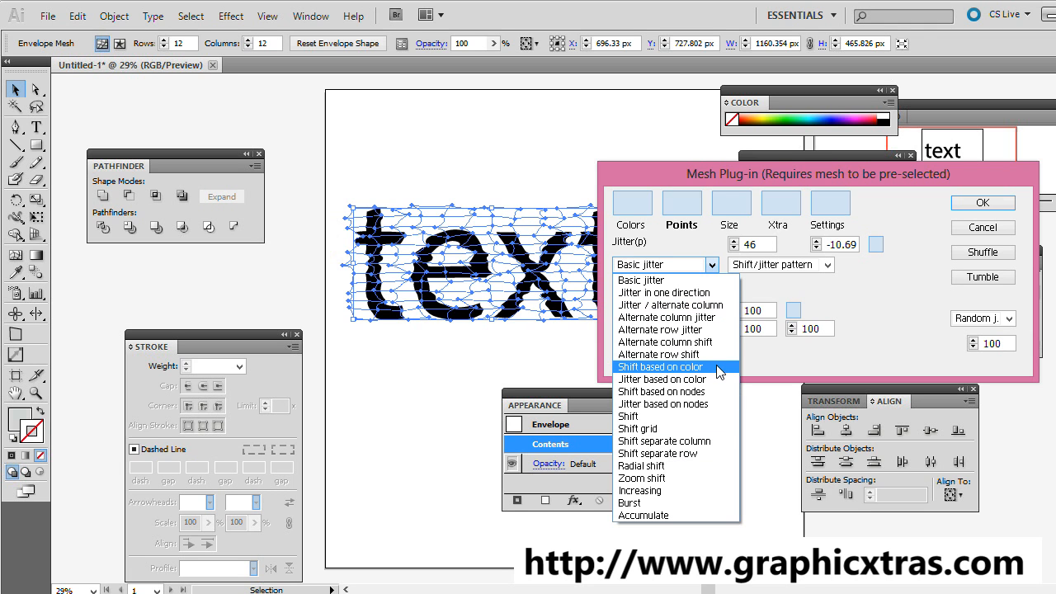
mouse_move(664, 342)
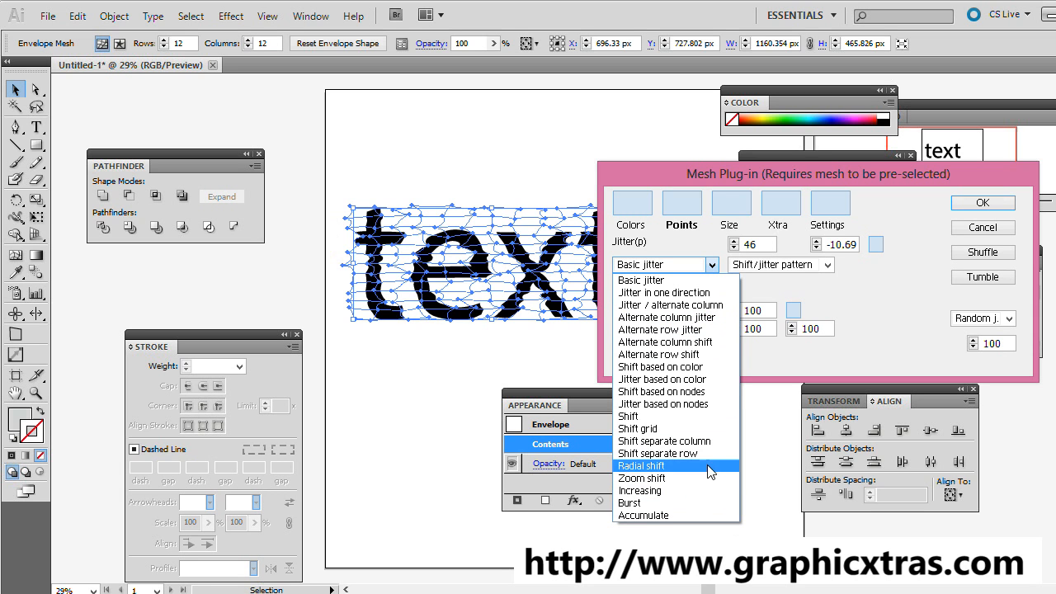
mouse_move(644, 479)
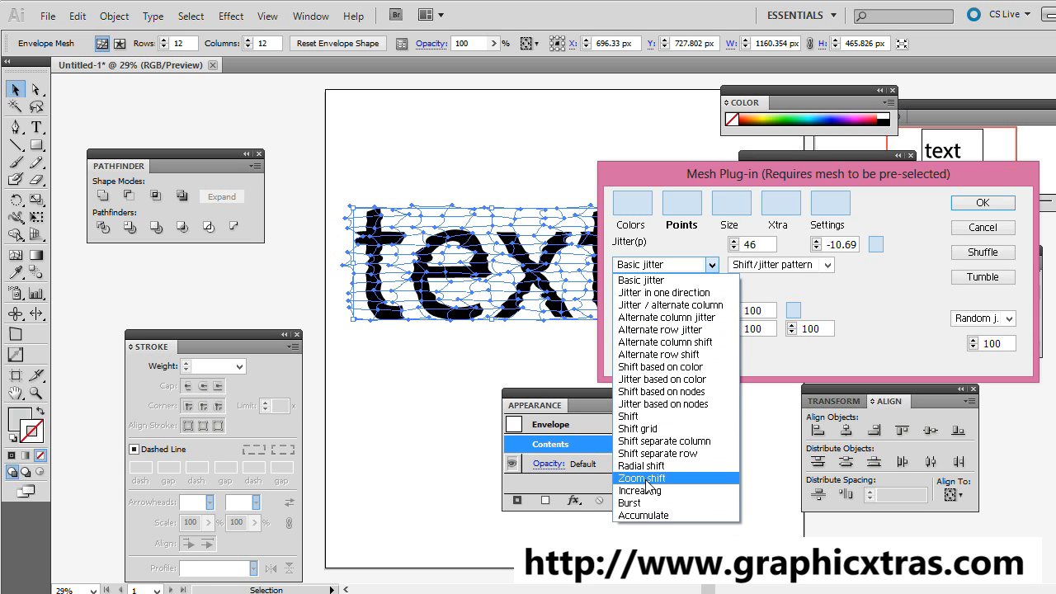
click(641, 479)
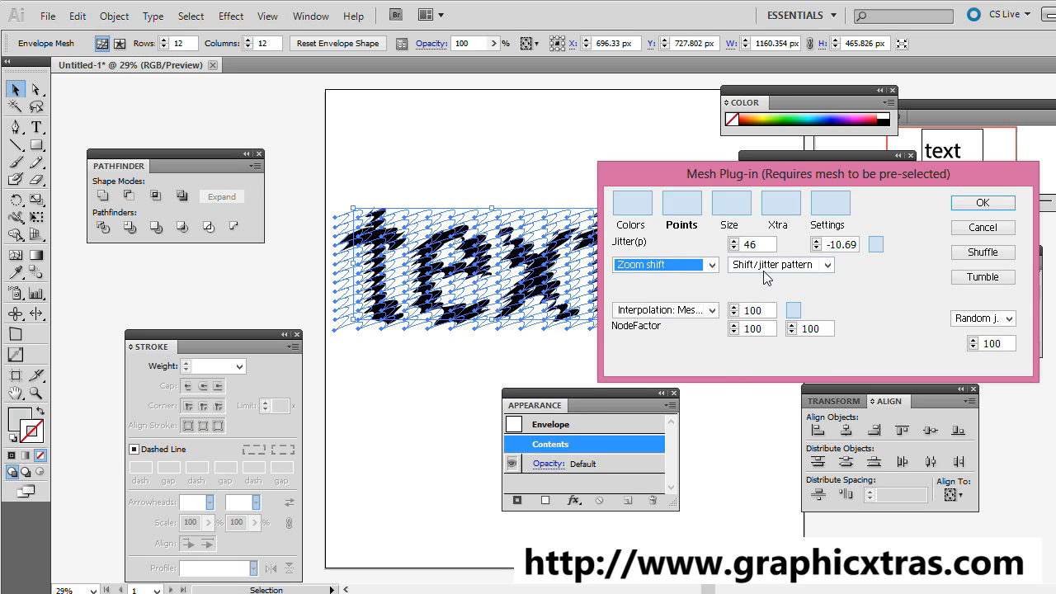
click(780, 265)
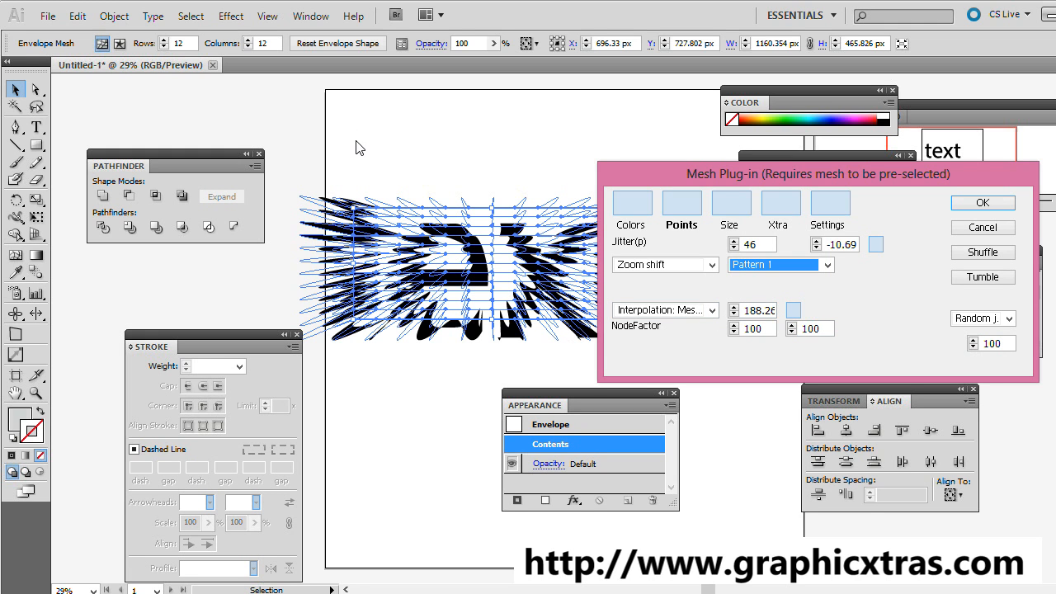
mouse_move(733, 337)
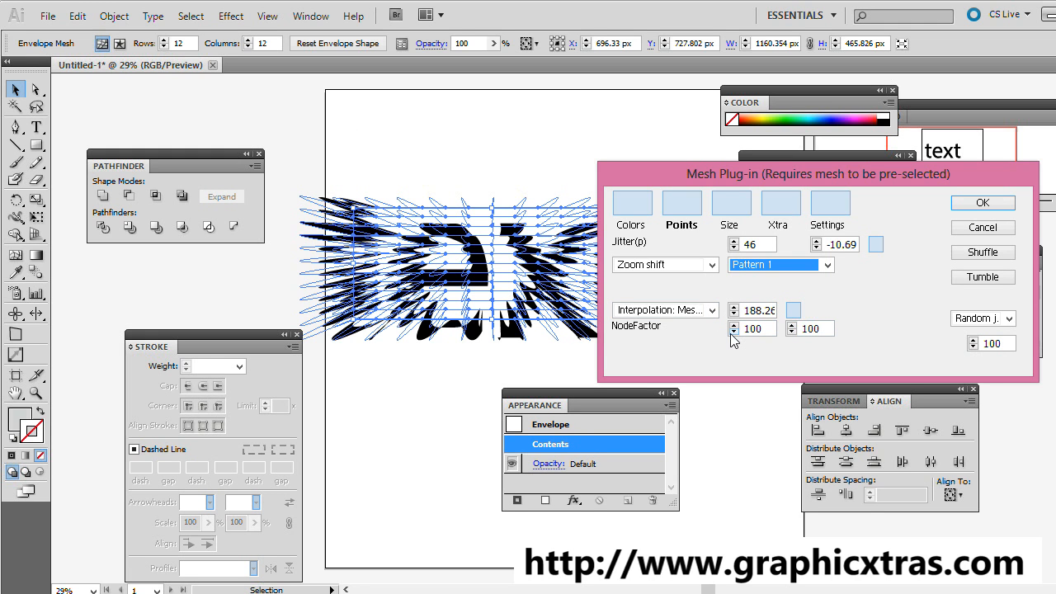
click(733, 333)
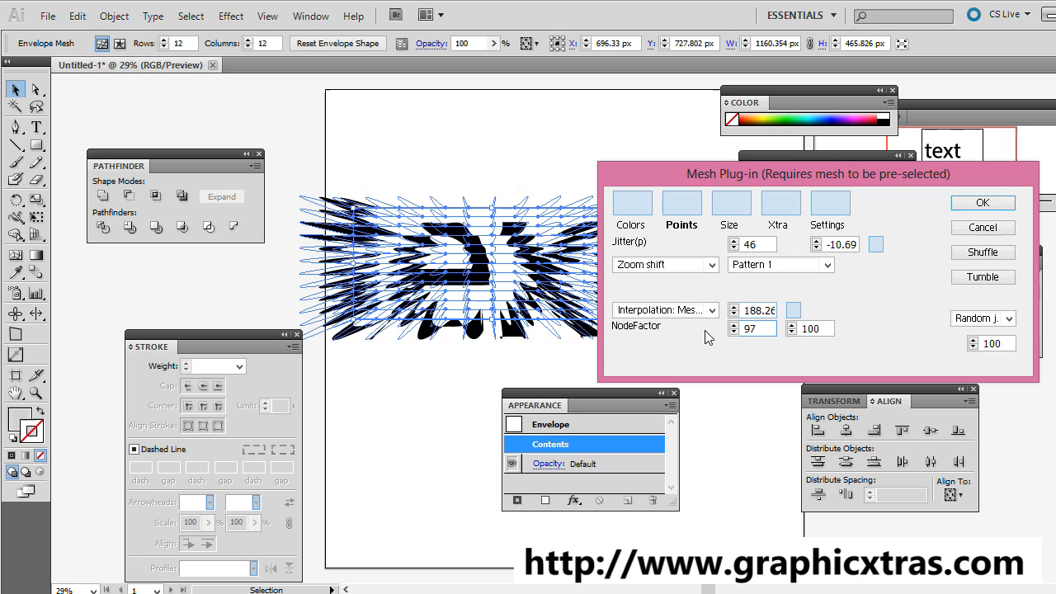
click(810, 328)
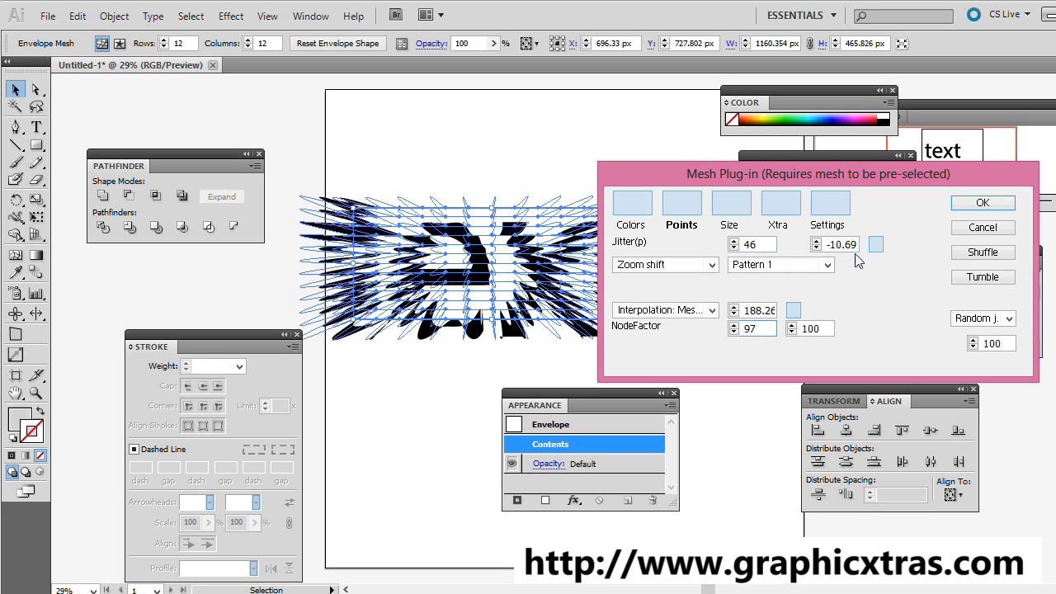
mouse_move(776, 211)
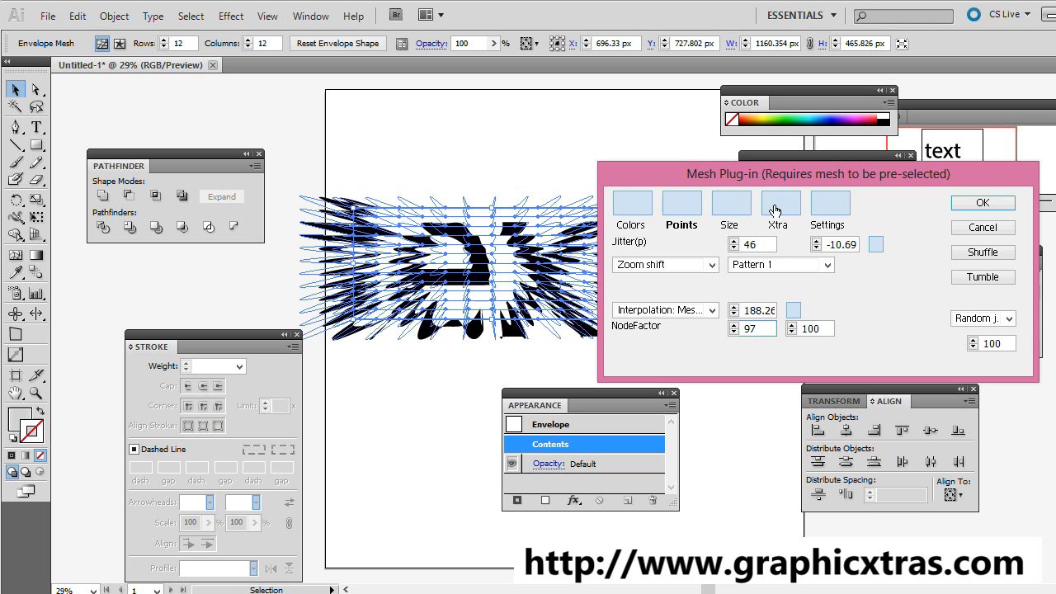
Step: On the Xtra tab, try isolating single mesh nodes by stepping the IsolateNode values
click(781, 205)
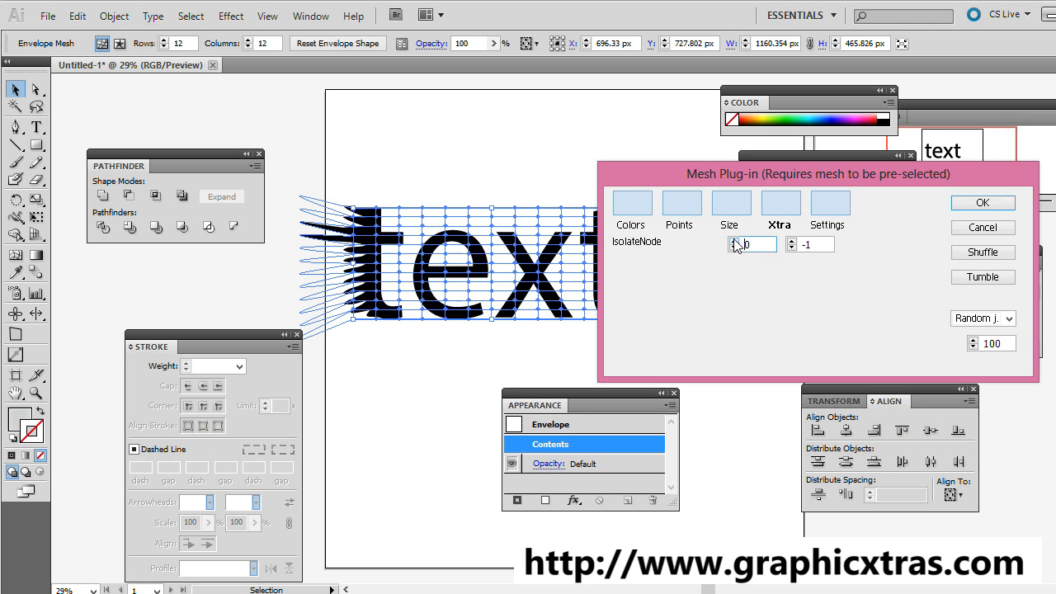
click(733, 240)
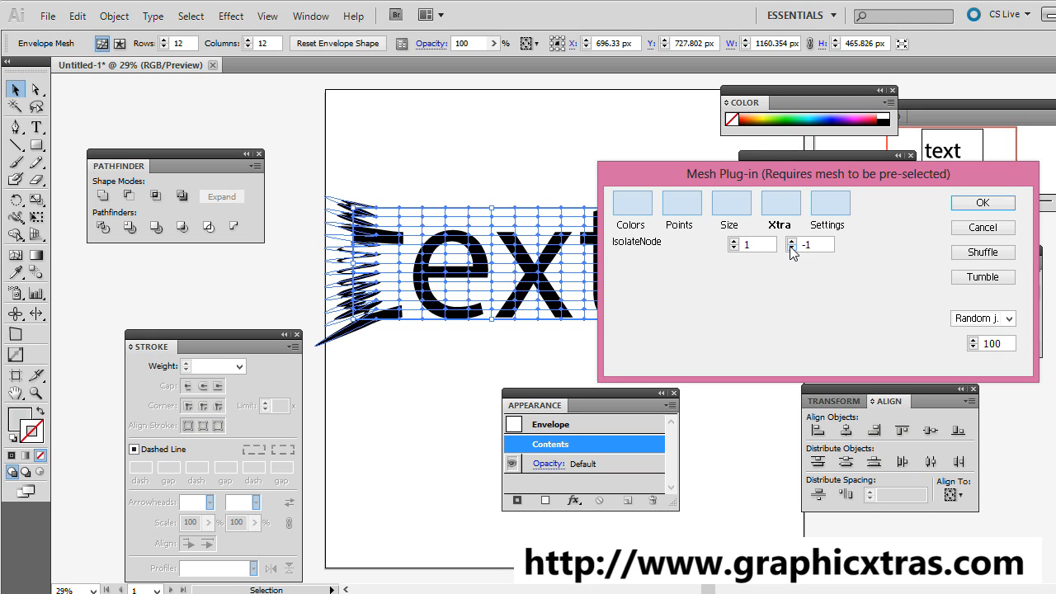
click(790, 241)
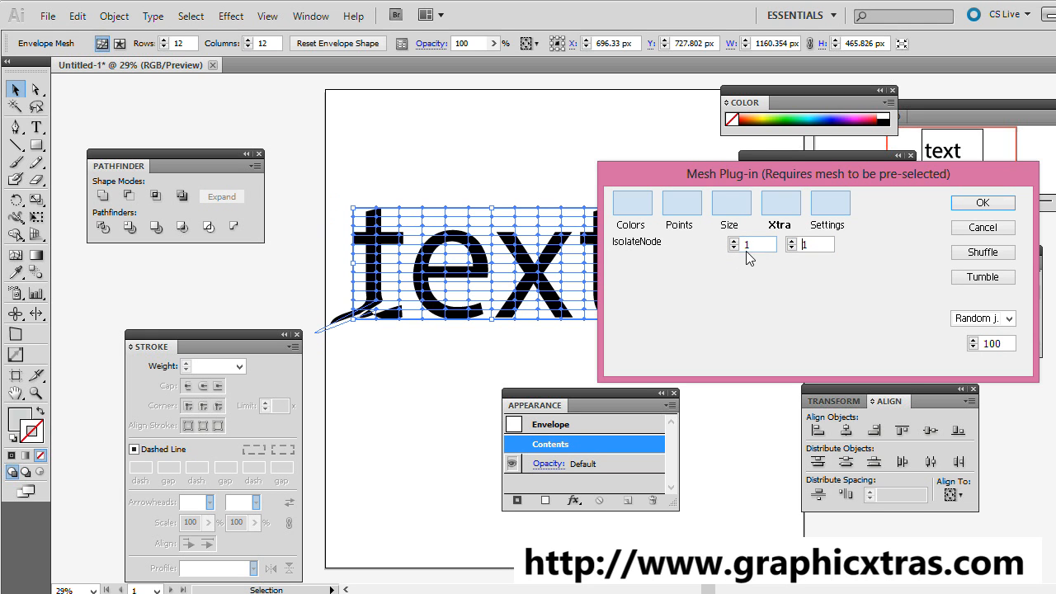
click(792, 247)
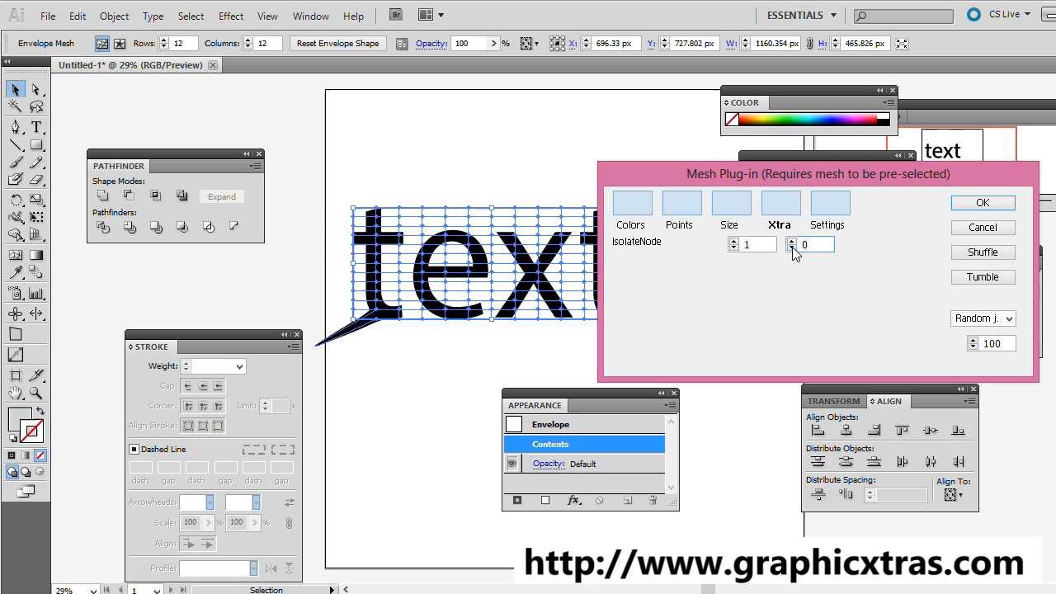
click(790, 247)
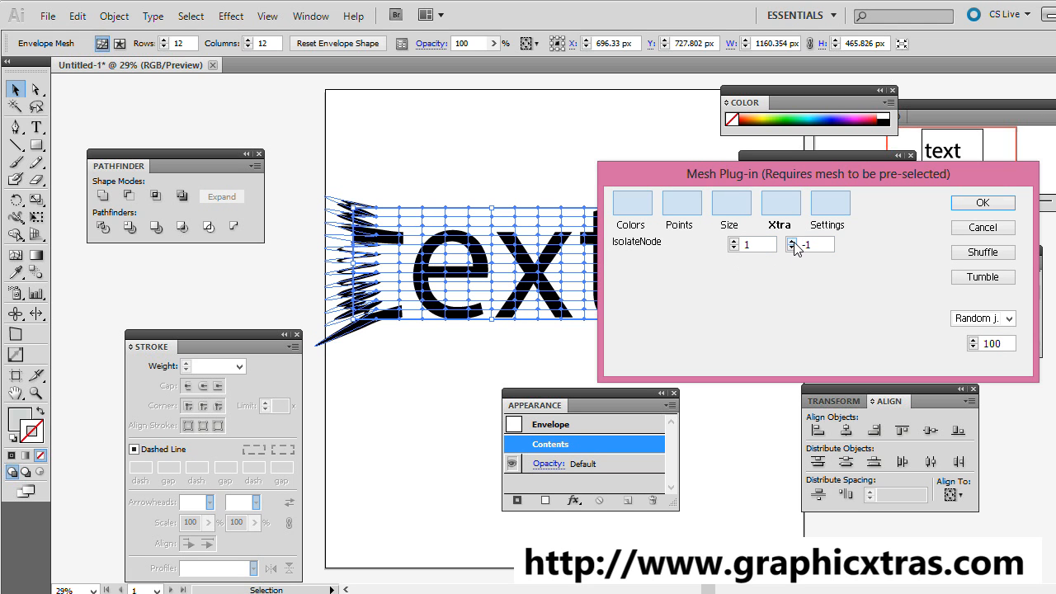
mouse_move(390, 293)
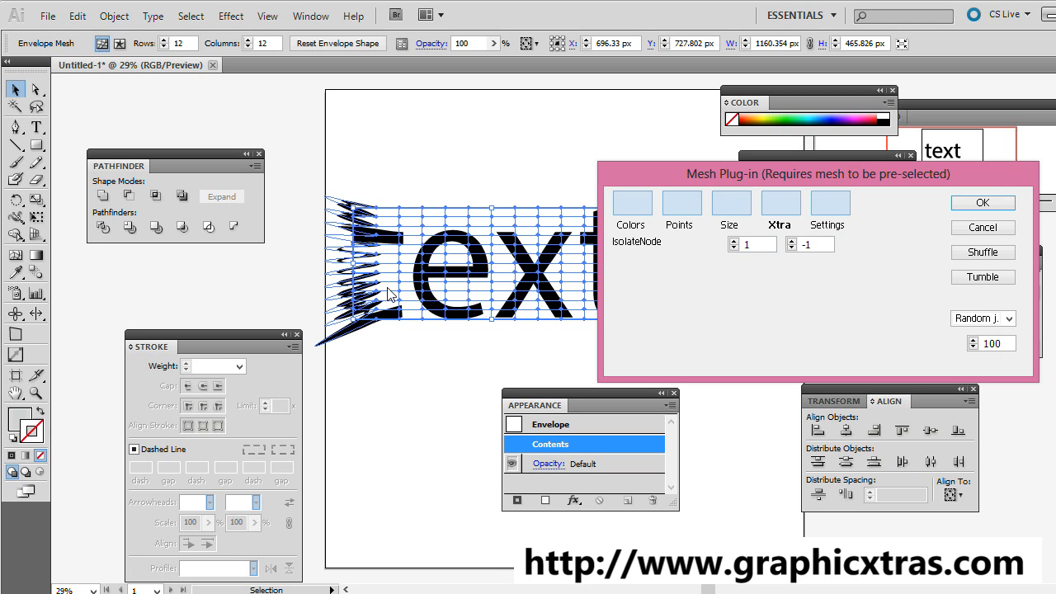
click(733, 241)
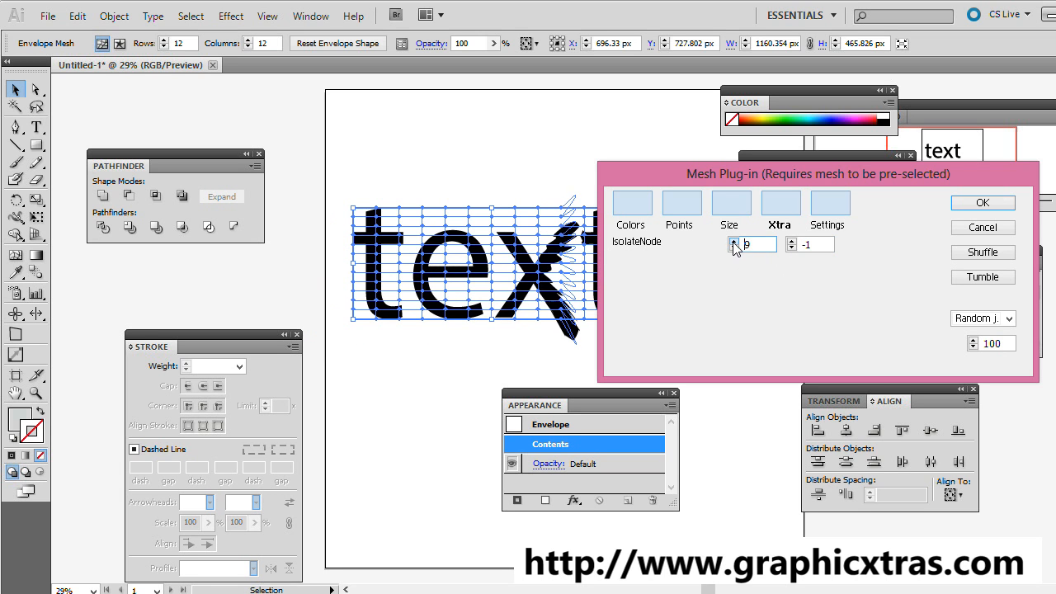
Step: Step both IsolateNode values back to -1 so every node of the word jitters
click(733, 241)
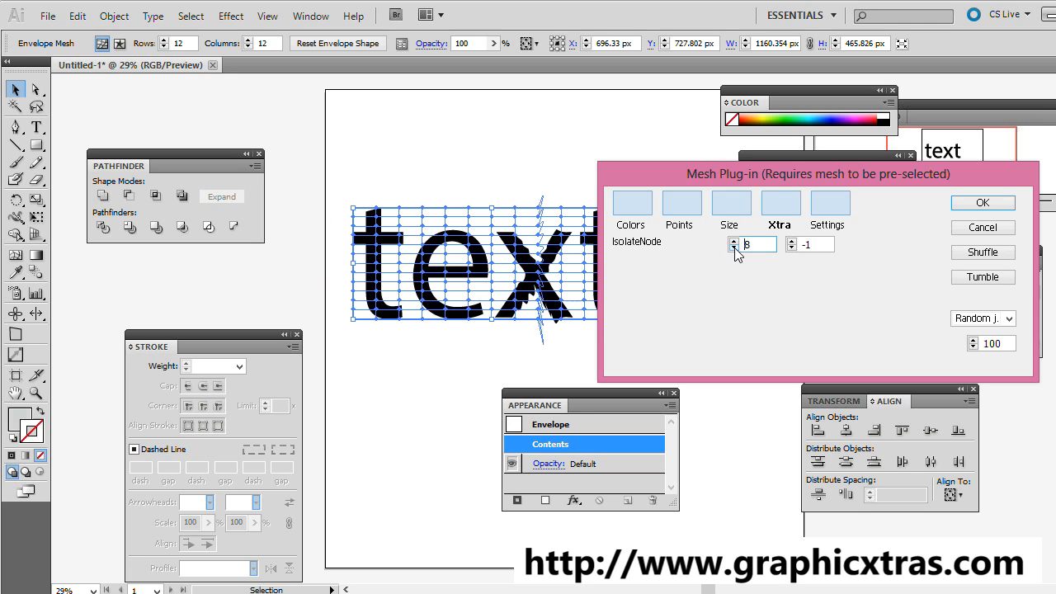
click(733, 248)
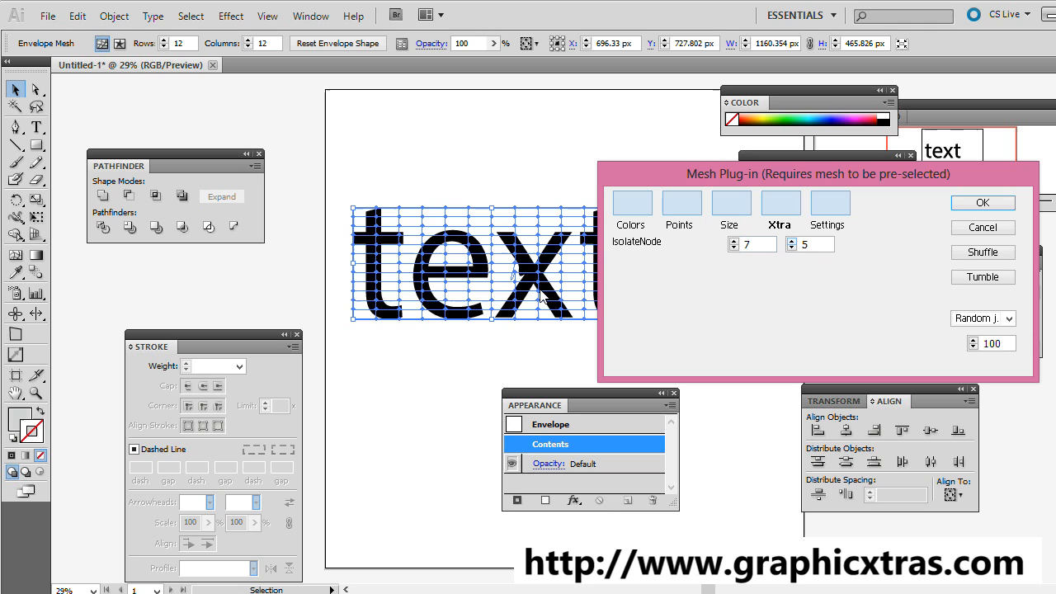
mouse_move(596, 259)
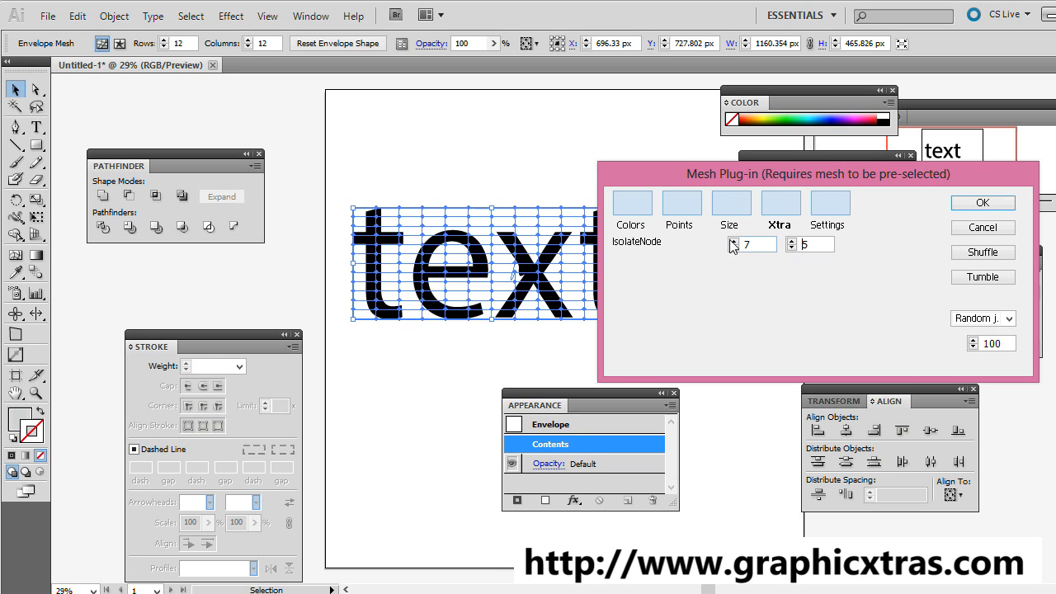
click(733, 248)
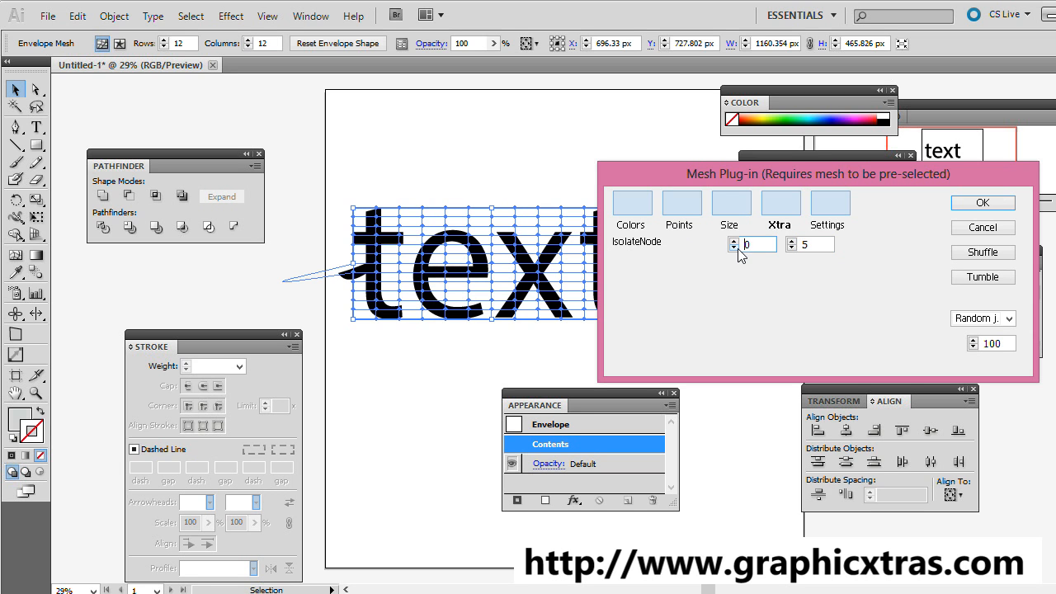
click(733, 247)
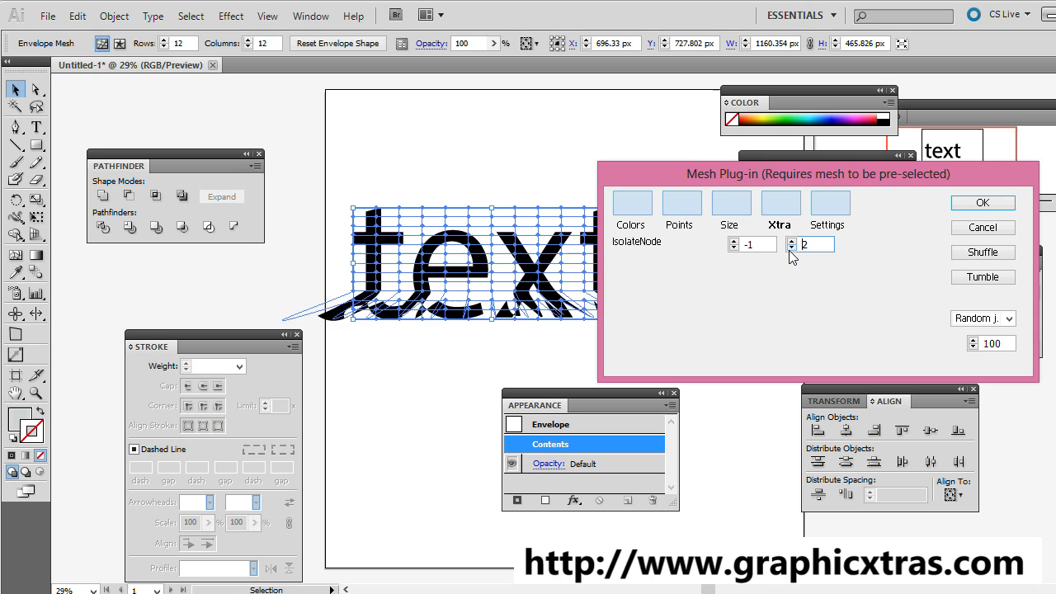
click(792, 247)
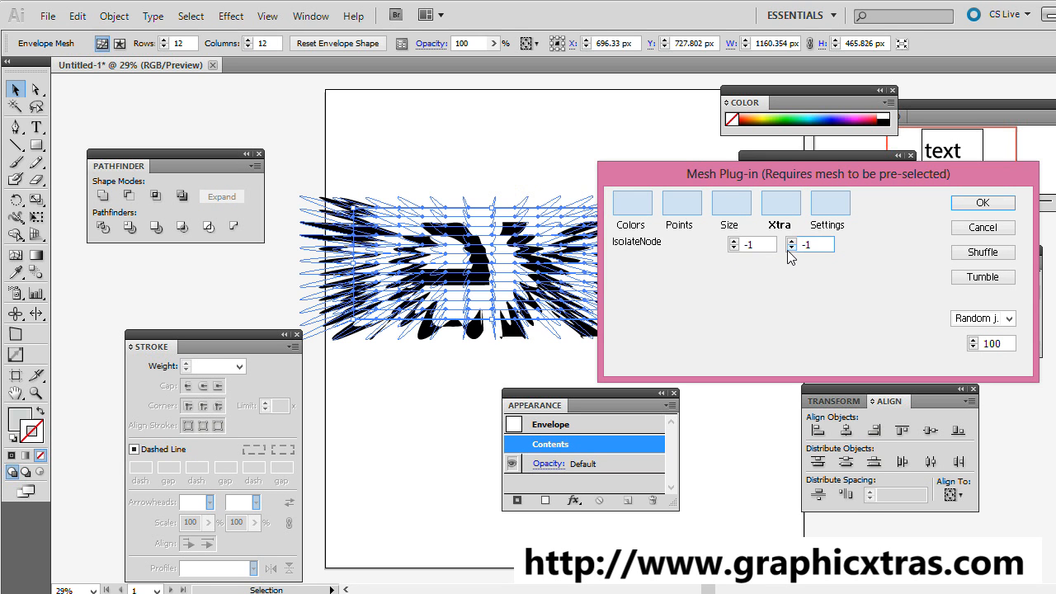
Step: Switch to Alternate row jitter with Pattern 3
click(680, 213)
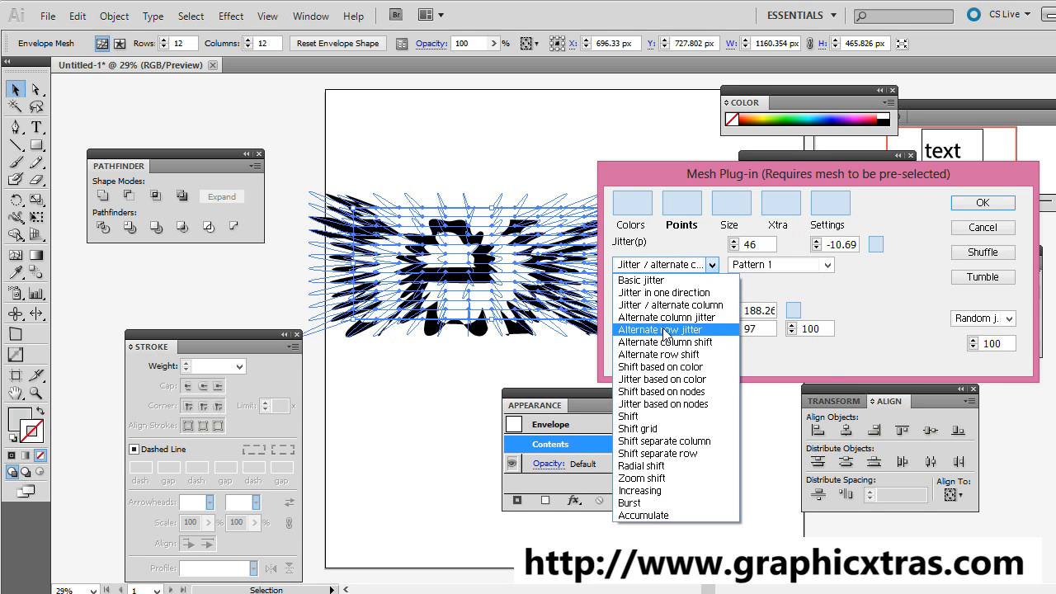
click(664, 330)
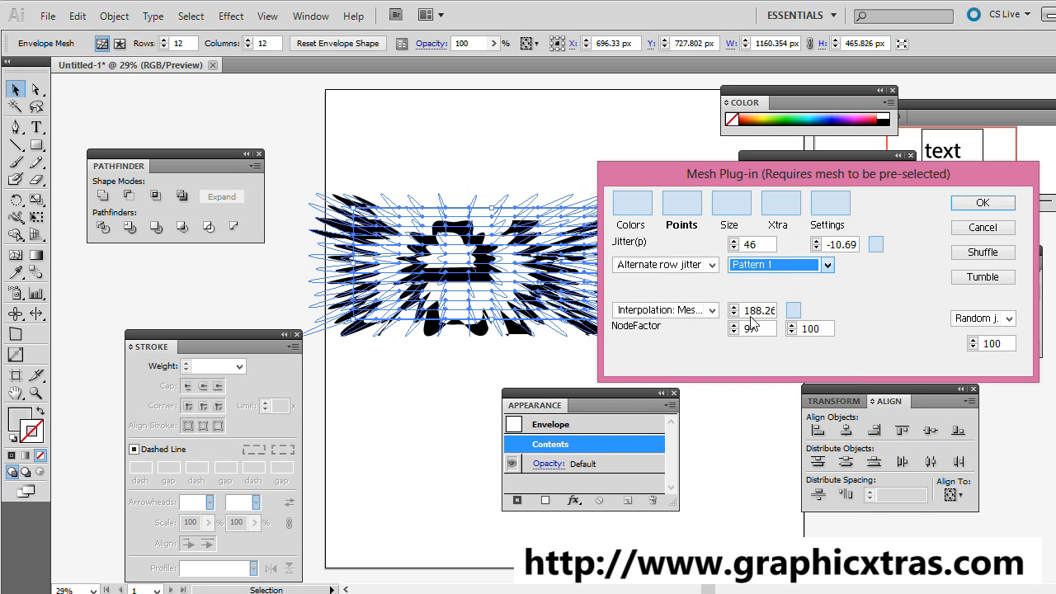
click(829, 264)
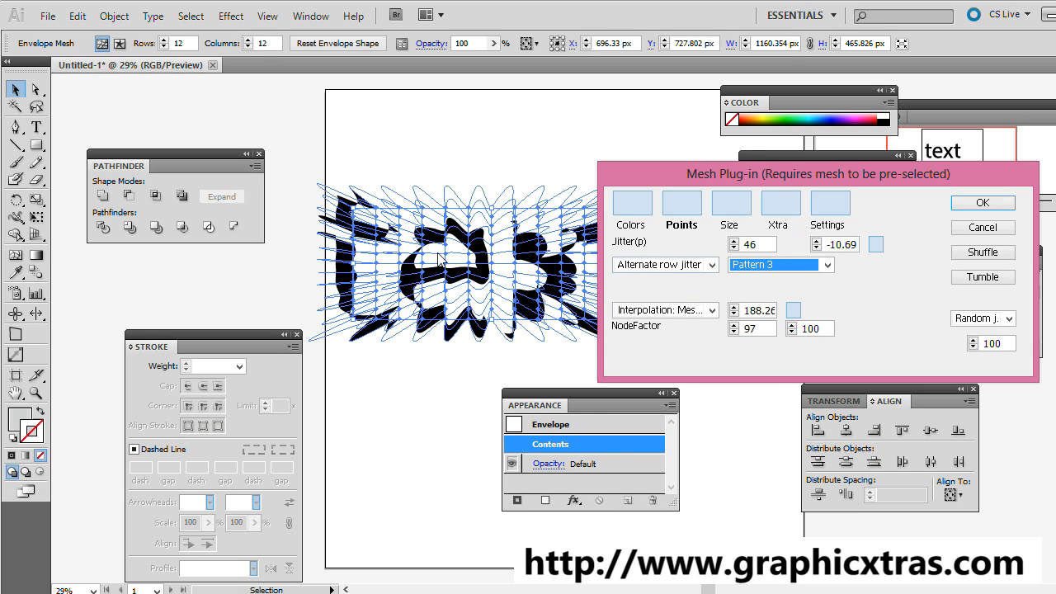
mouse_move(627, 257)
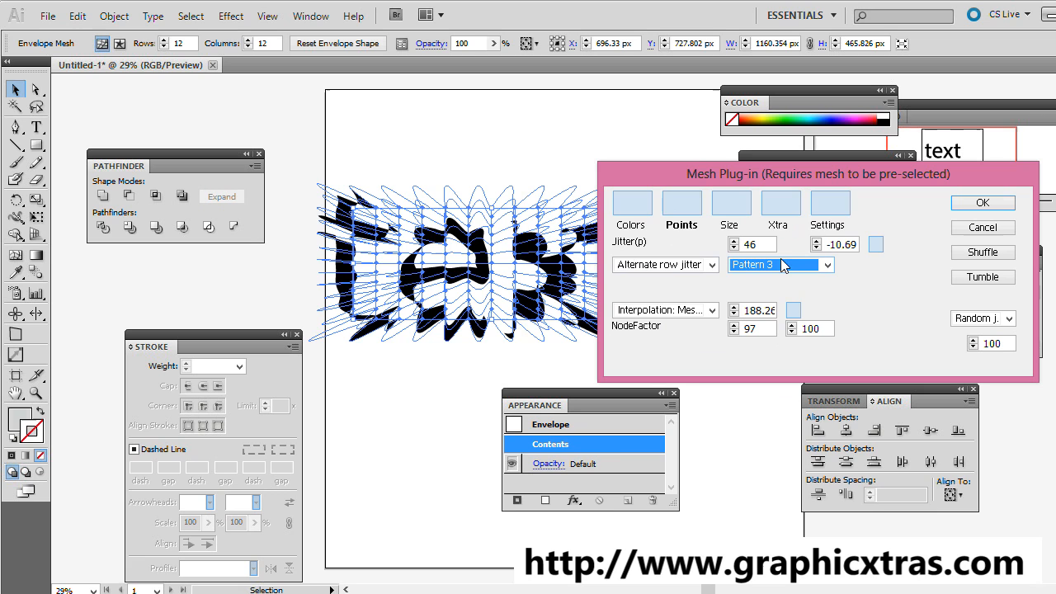
mouse_move(985, 294)
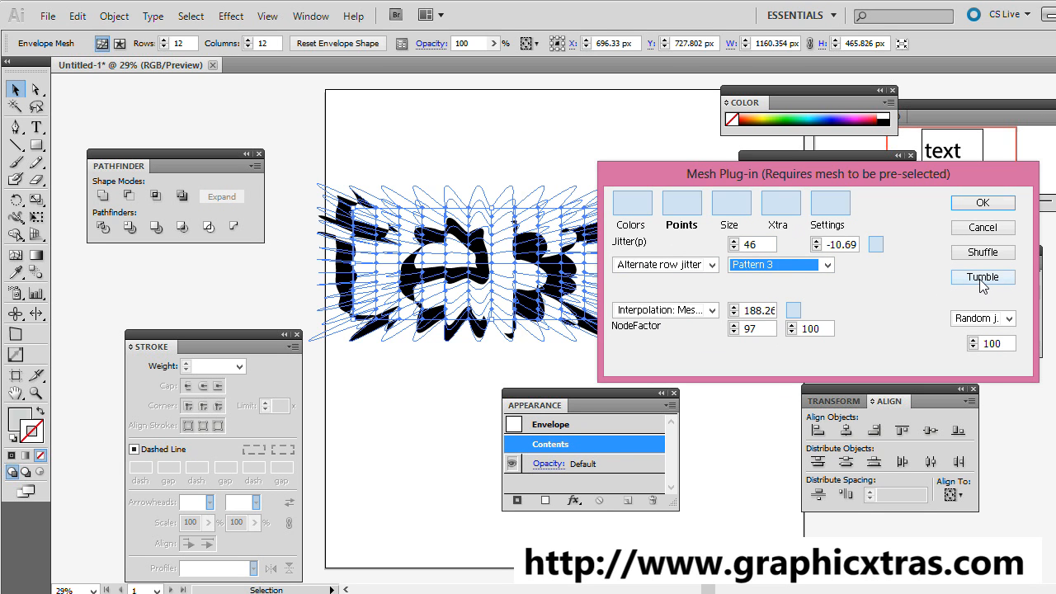
Step: Tumble the jitter settings randomly seven times
click(984, 277)
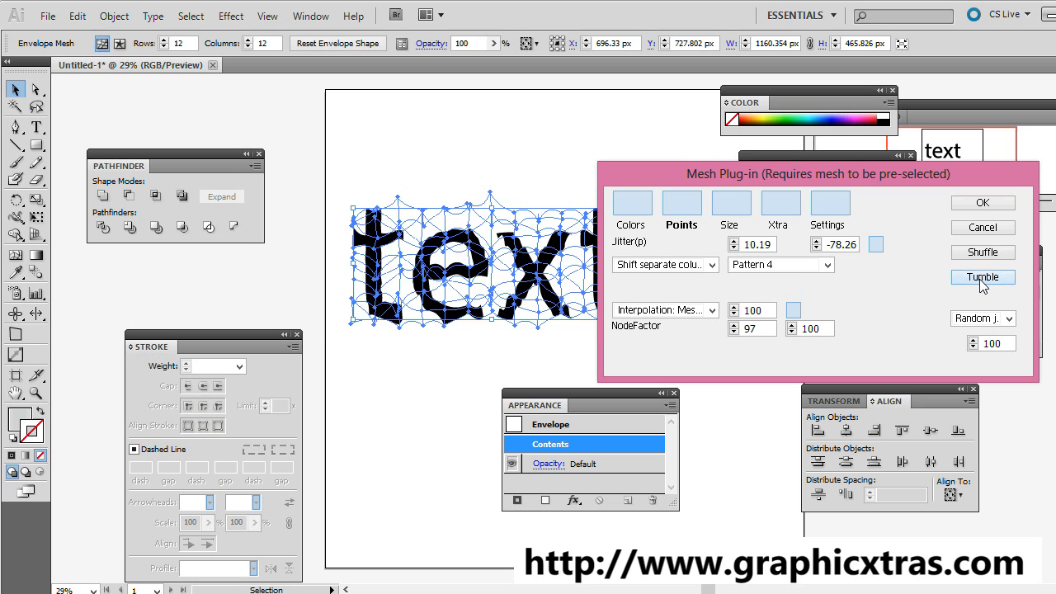
click(984, 278)
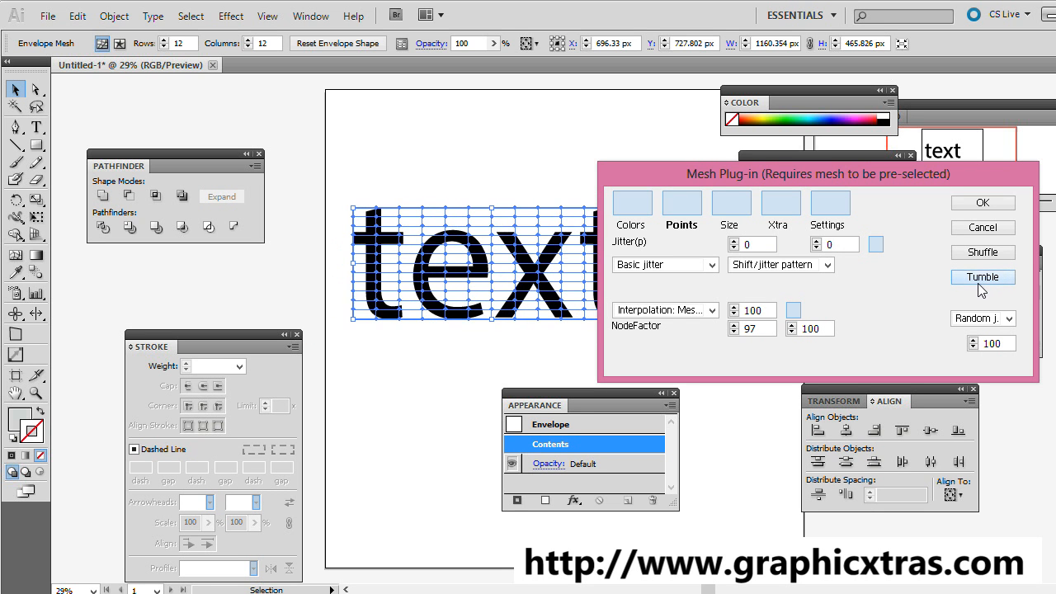
click(982, 277)
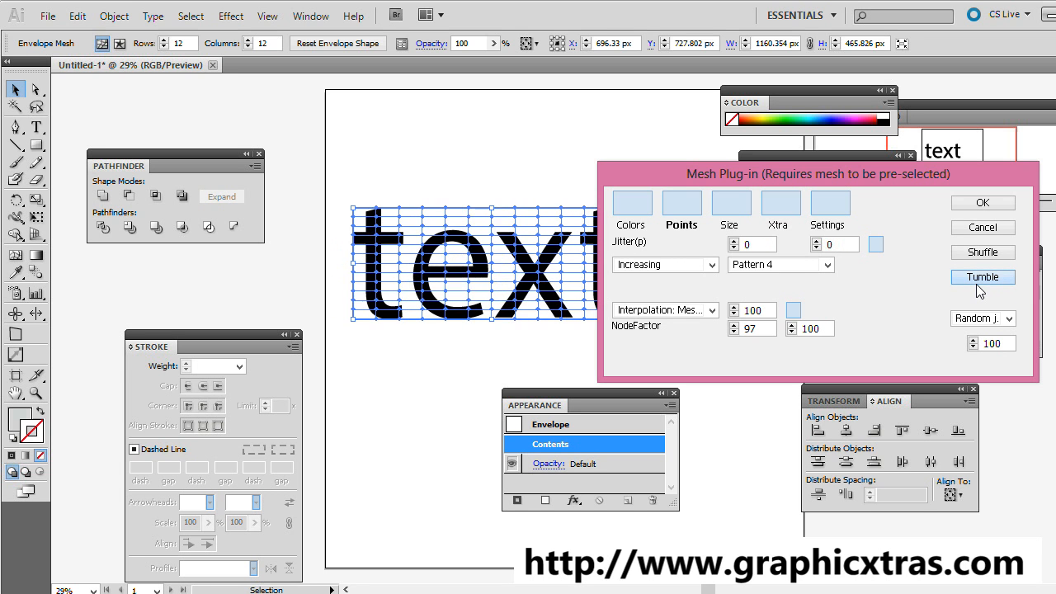
click(982, 277)
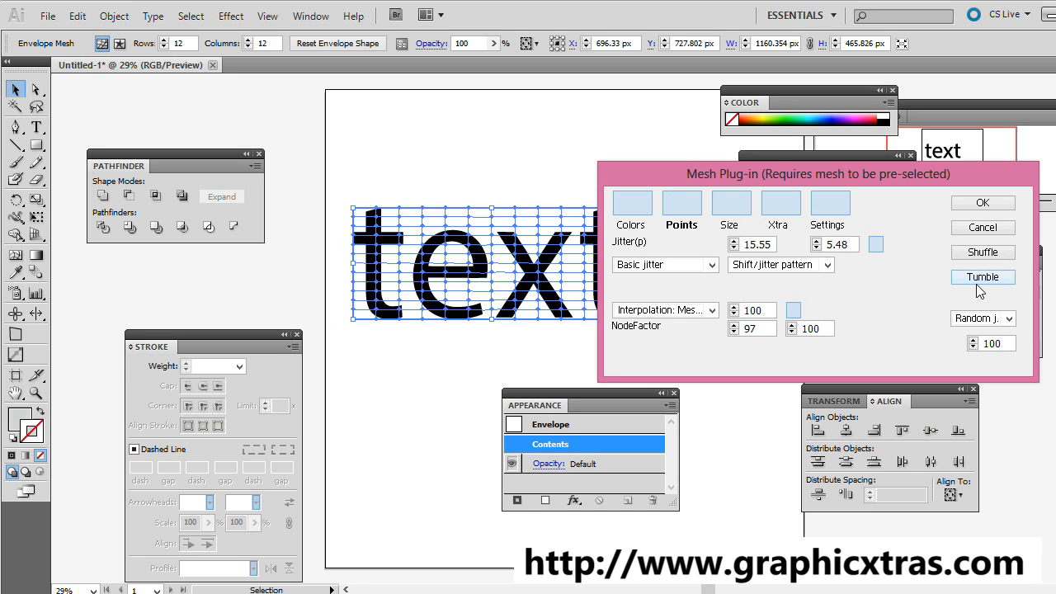
click(984, 277)
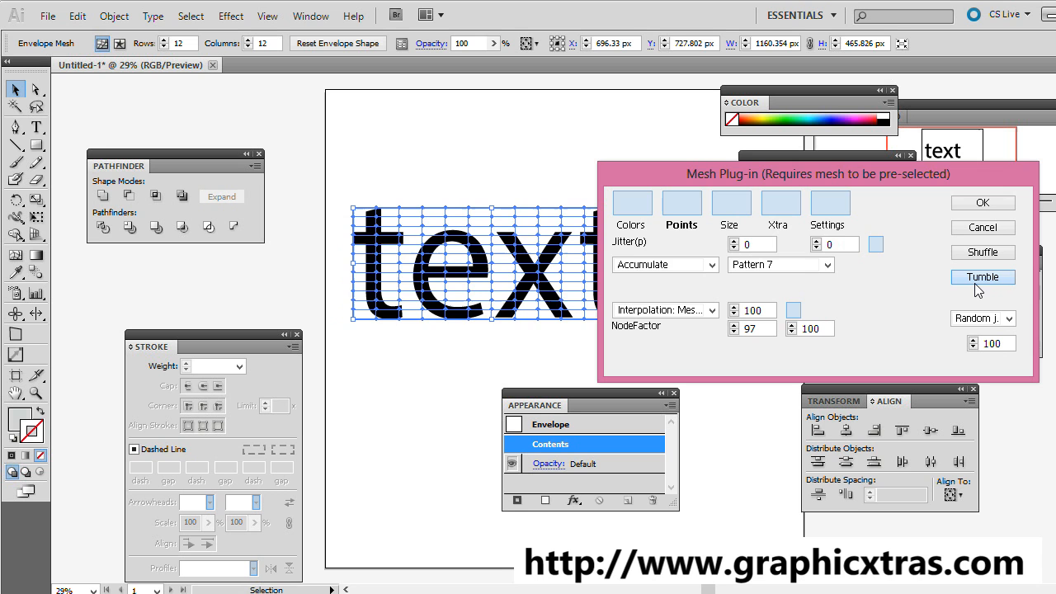
click(983, 277)
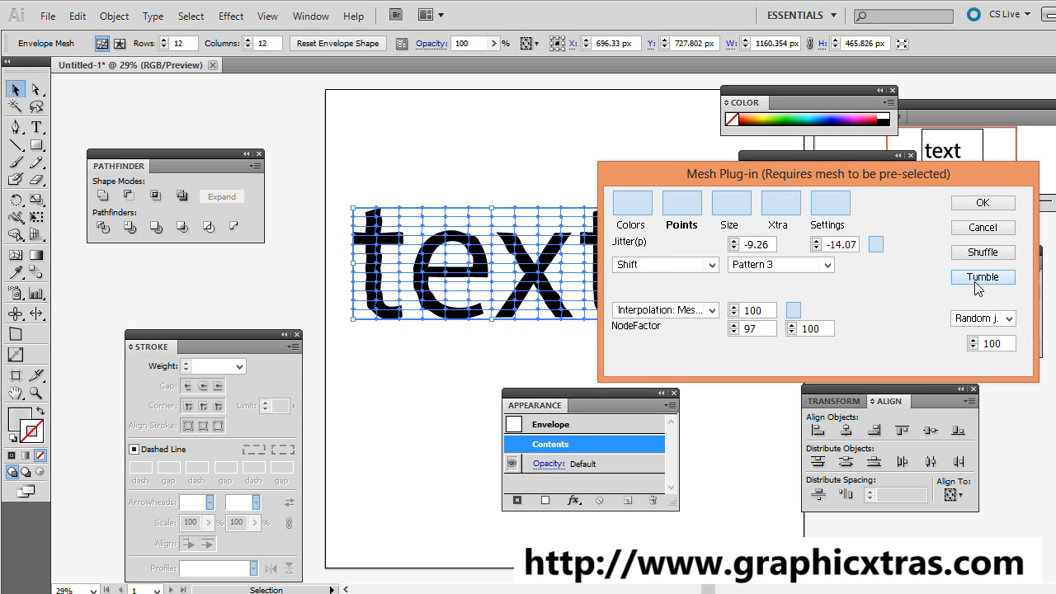
click(982, 277)
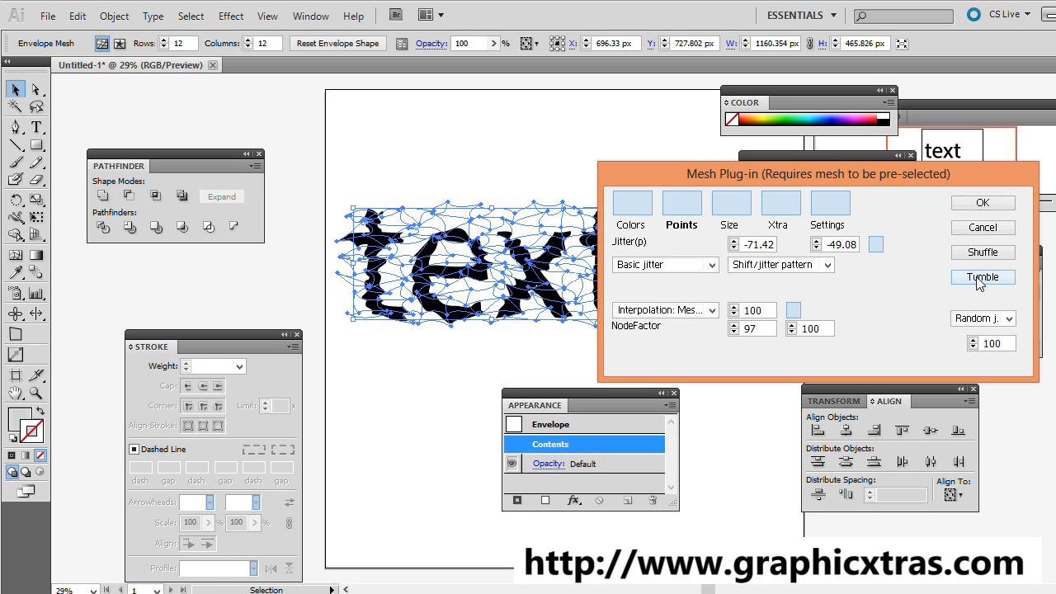
Step: Shuffle the random jitter several times, stopping on Basic jitter of about -71.42
click(984, 251)
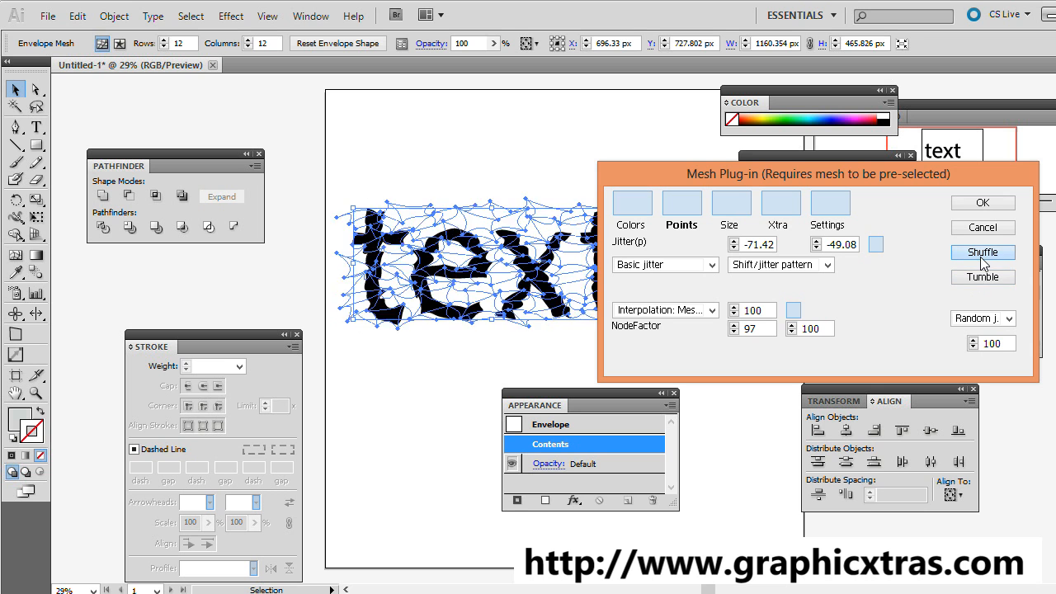
click(984, 250)
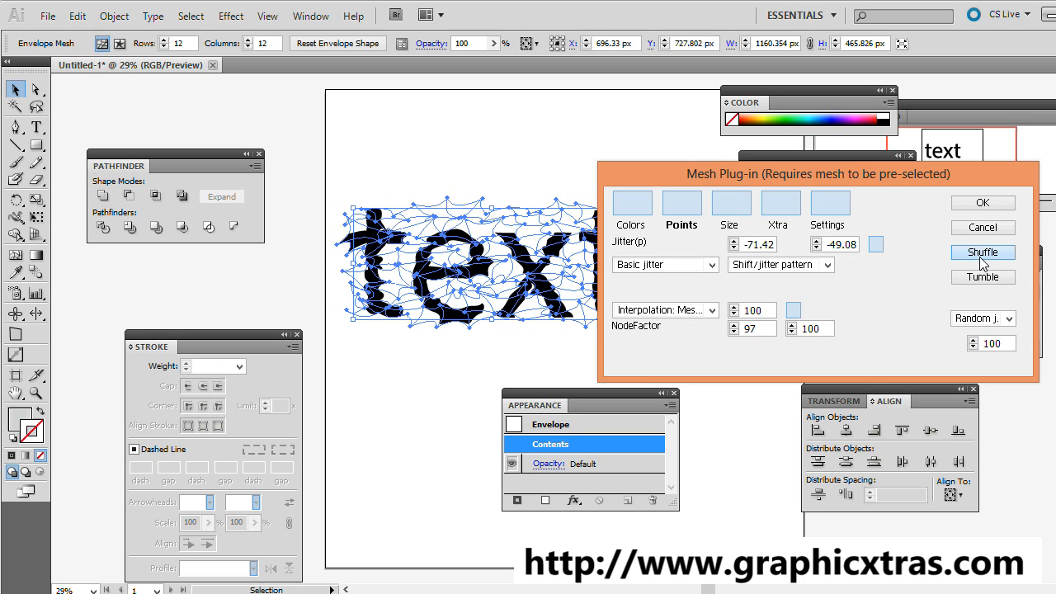
click(983, 251)
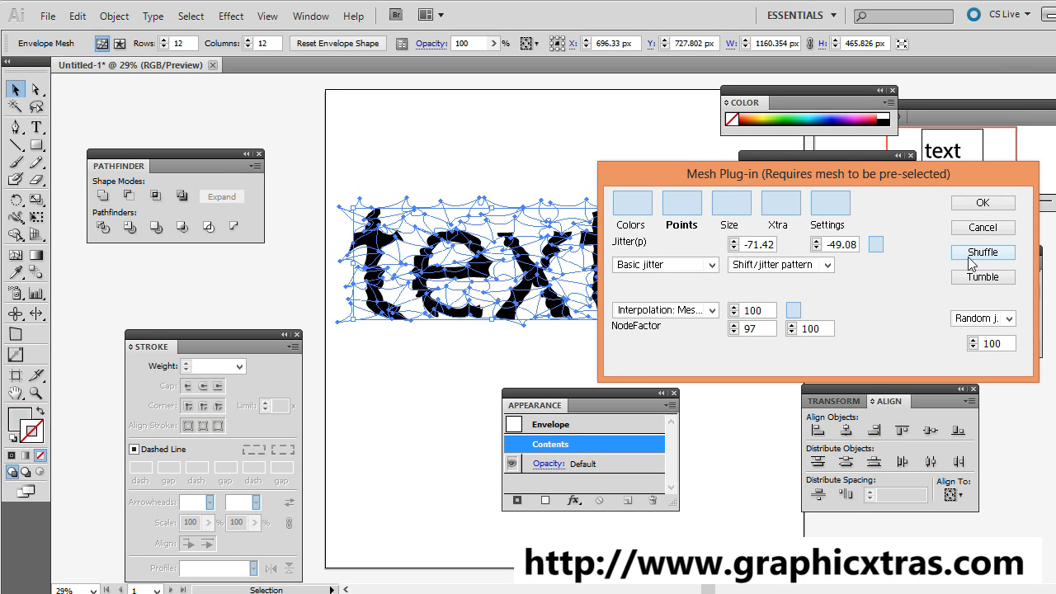
mouse_move(994, 304)
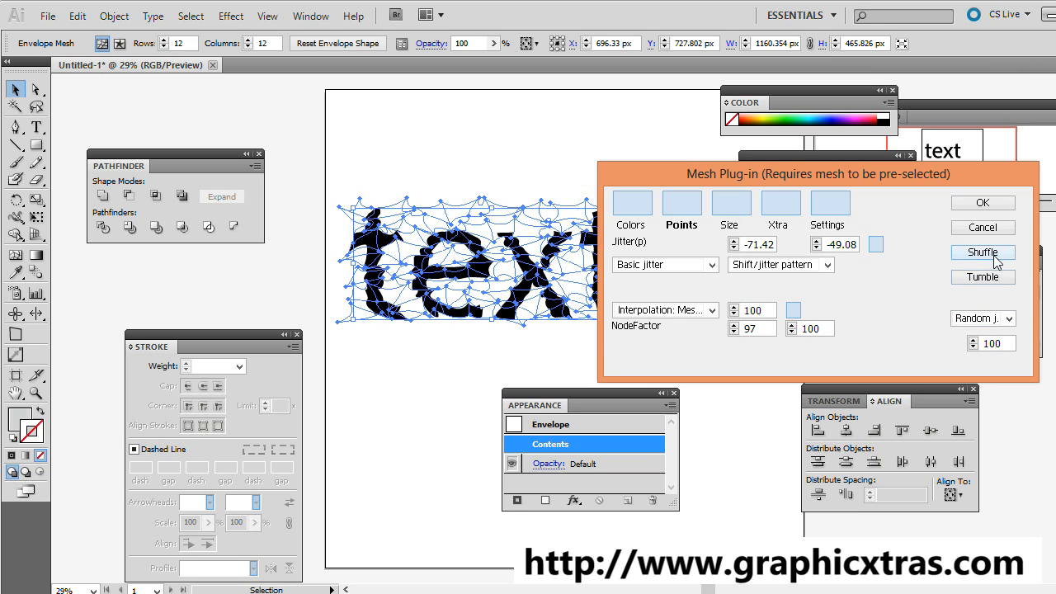
click(983, 251)
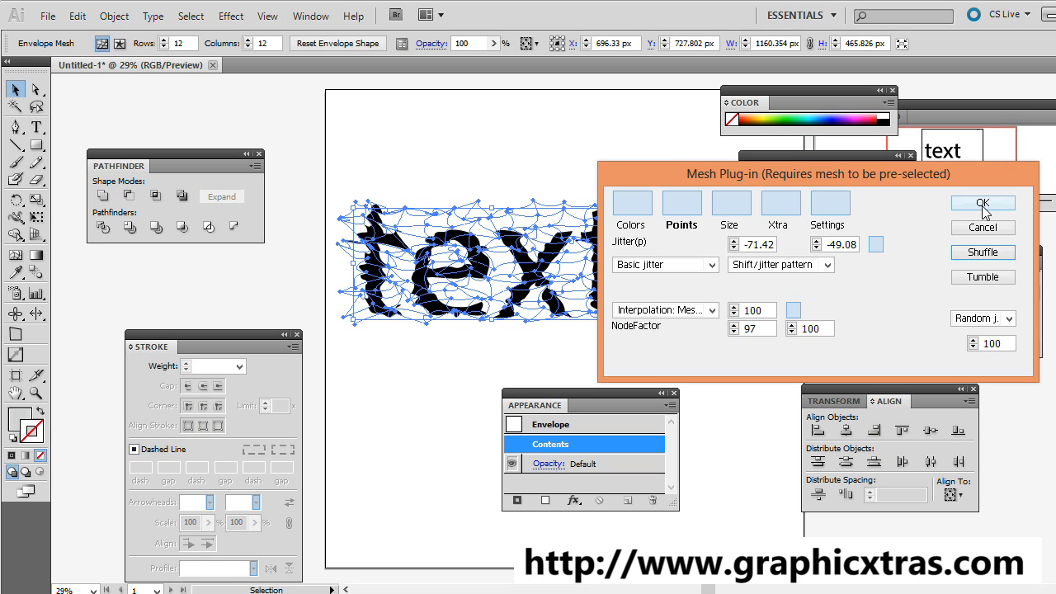
Step: Commit the mesh jitter with OK and scale the distorted word up by its bounding box
click(983, 205)
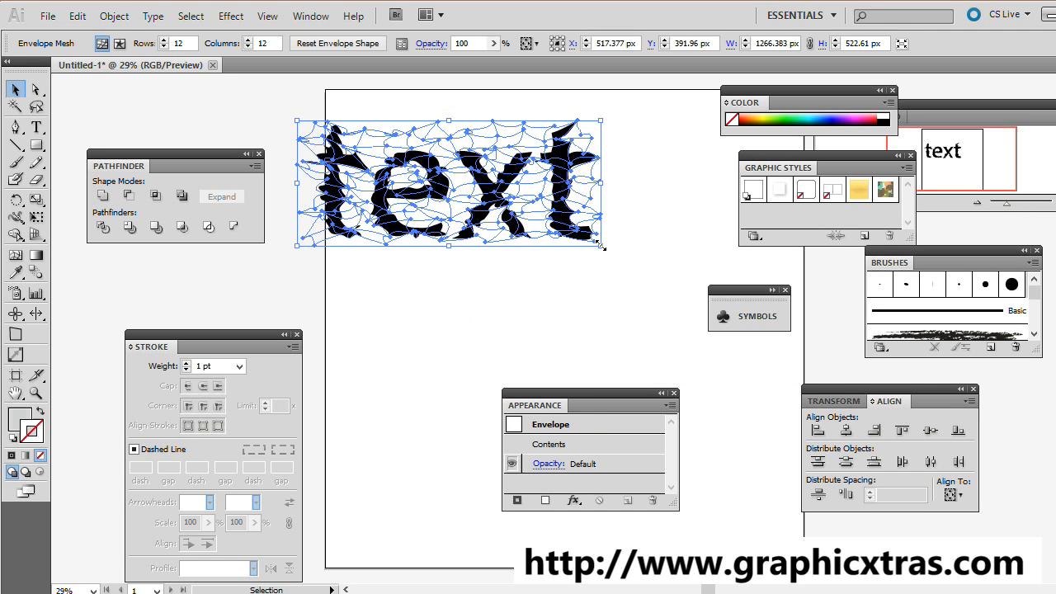
drag(602, 246, 689, 328)
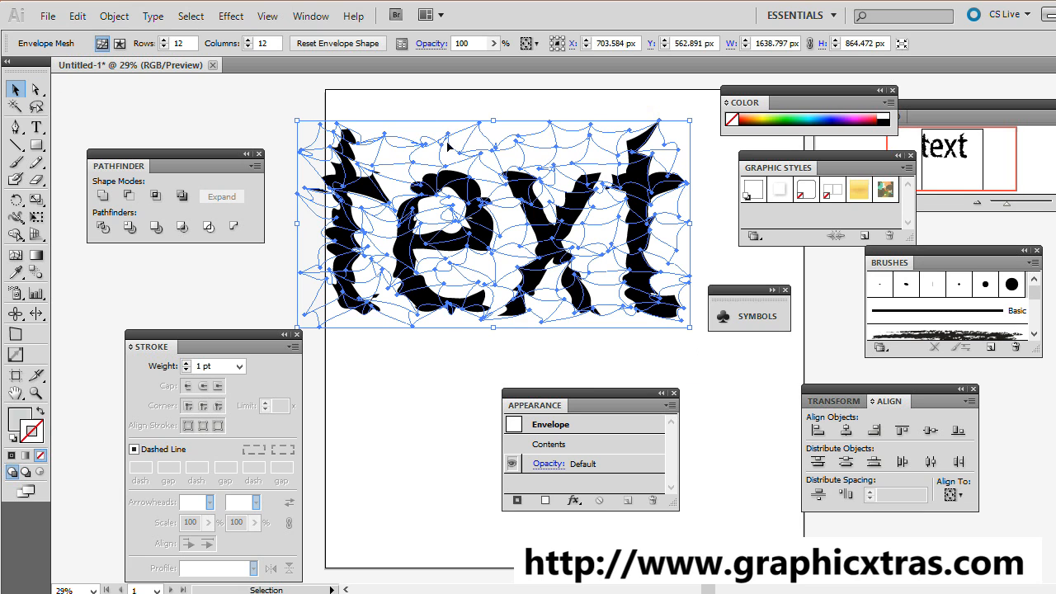